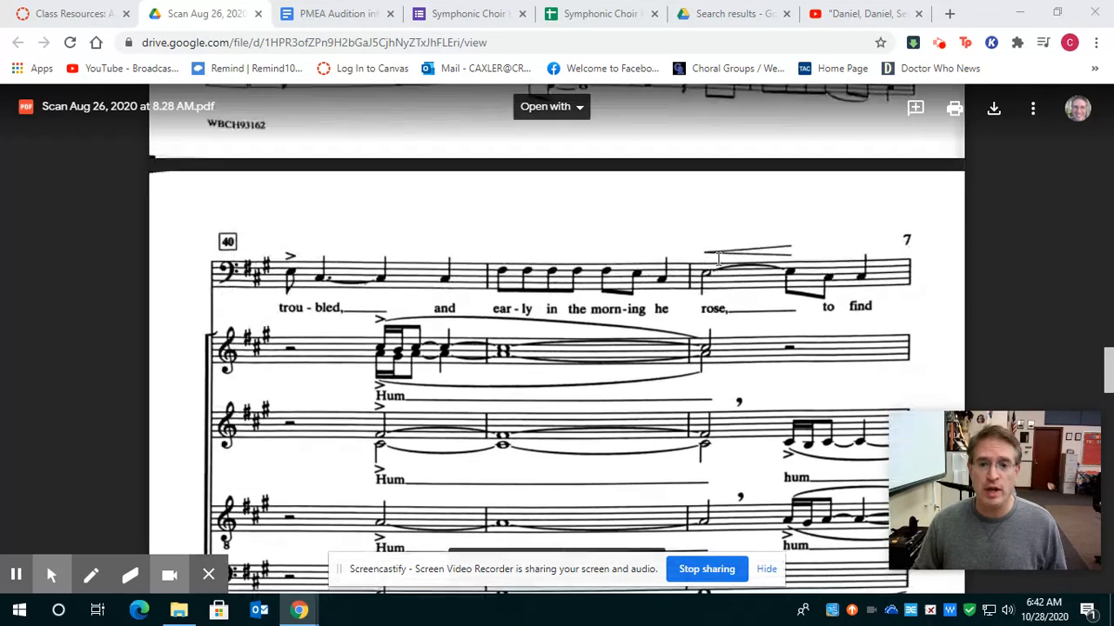
pyautogui.scroll(-3)
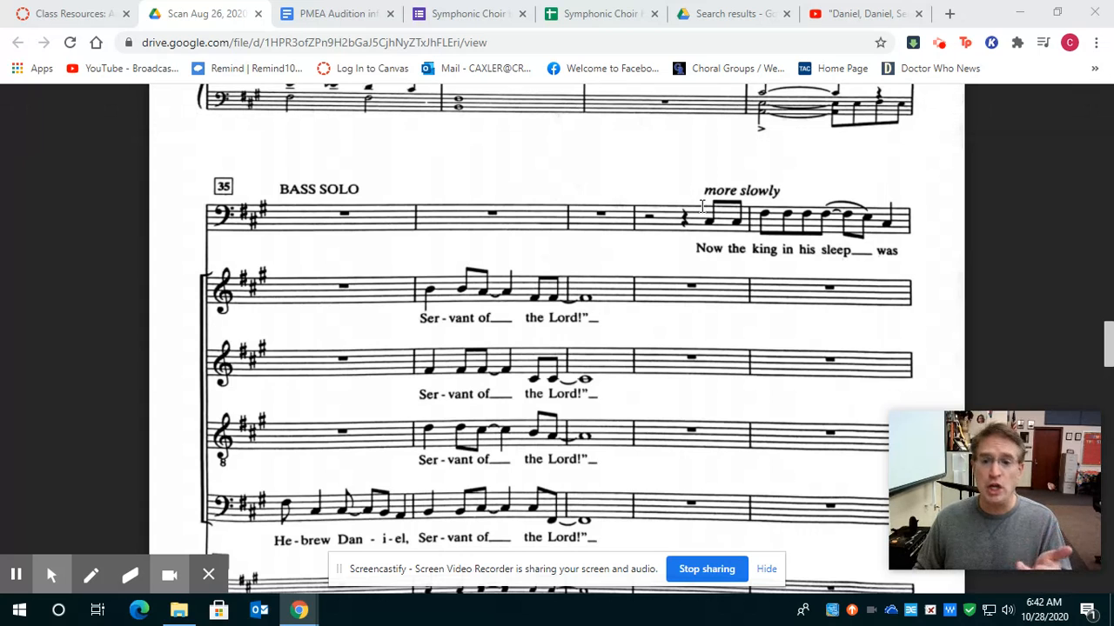
pyautogui.scroll(-3)
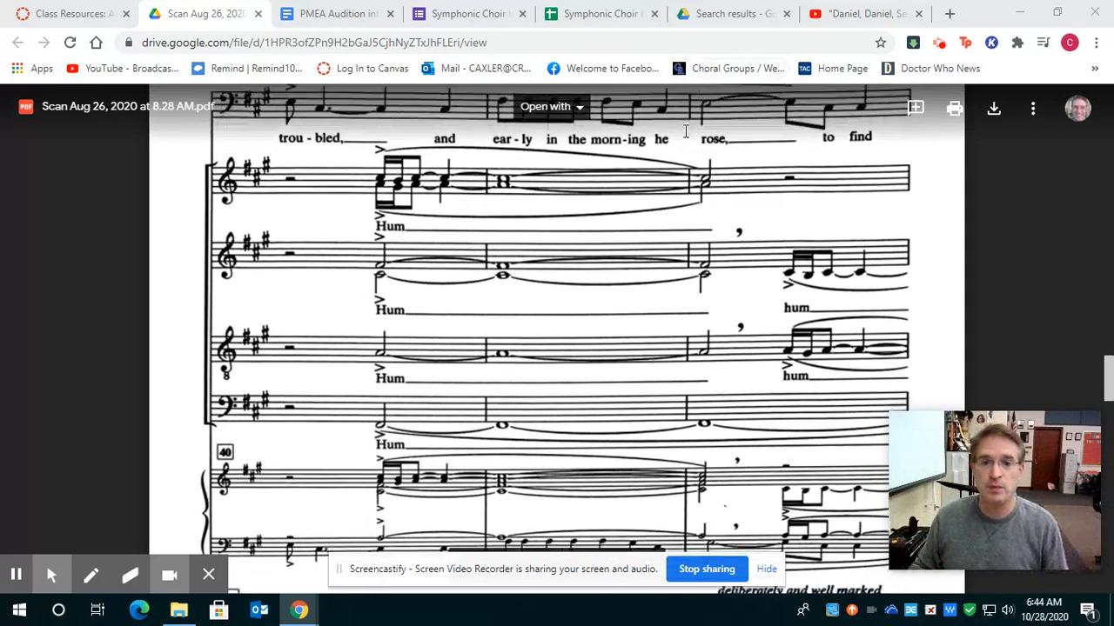
pyautogui.scroll(-3)
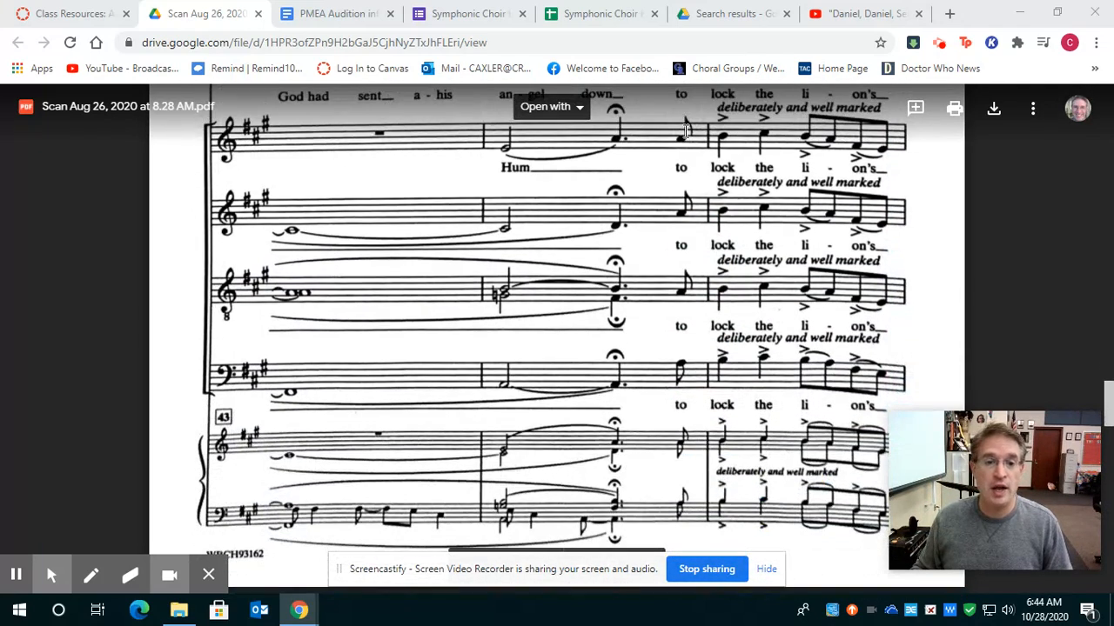
pyautogui.scroll(-3)
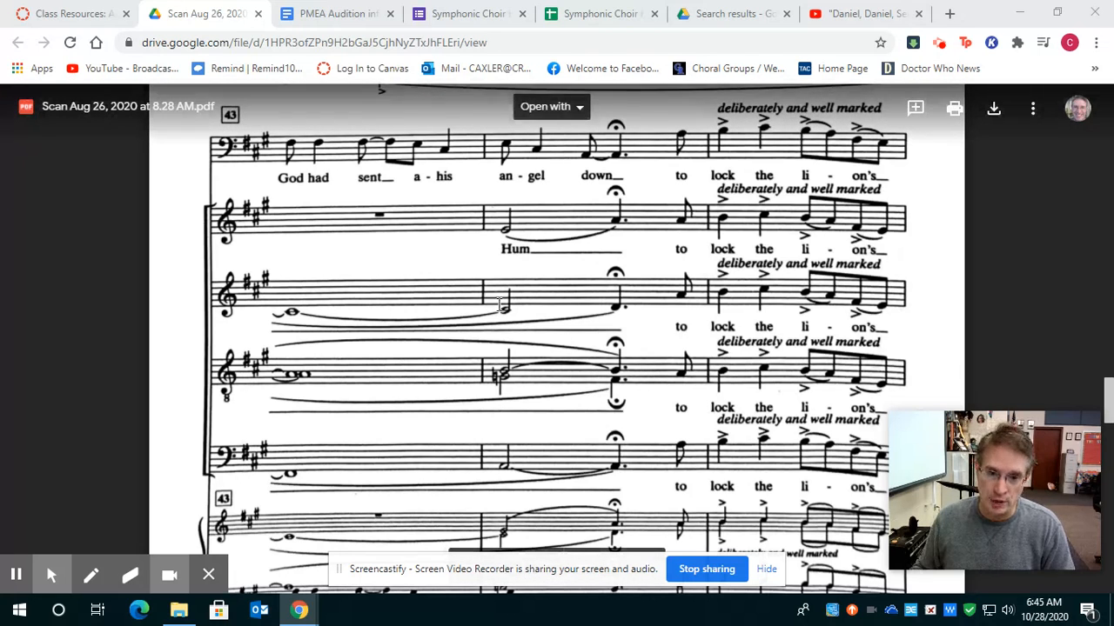
pyautogui.scroll(-3)
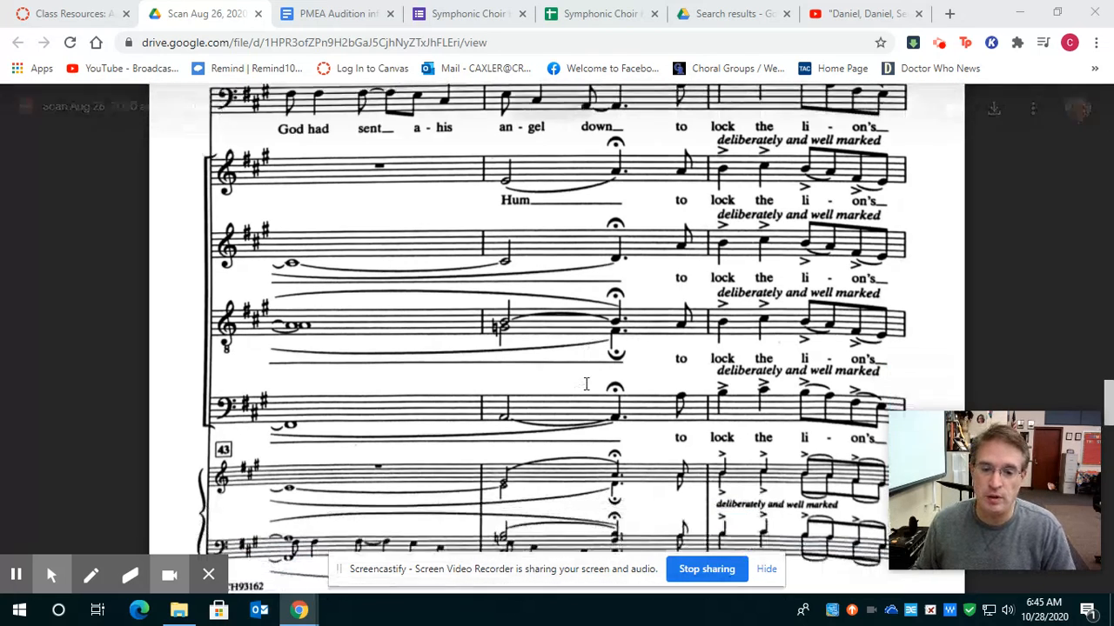
pyautogui.scroll(-3)
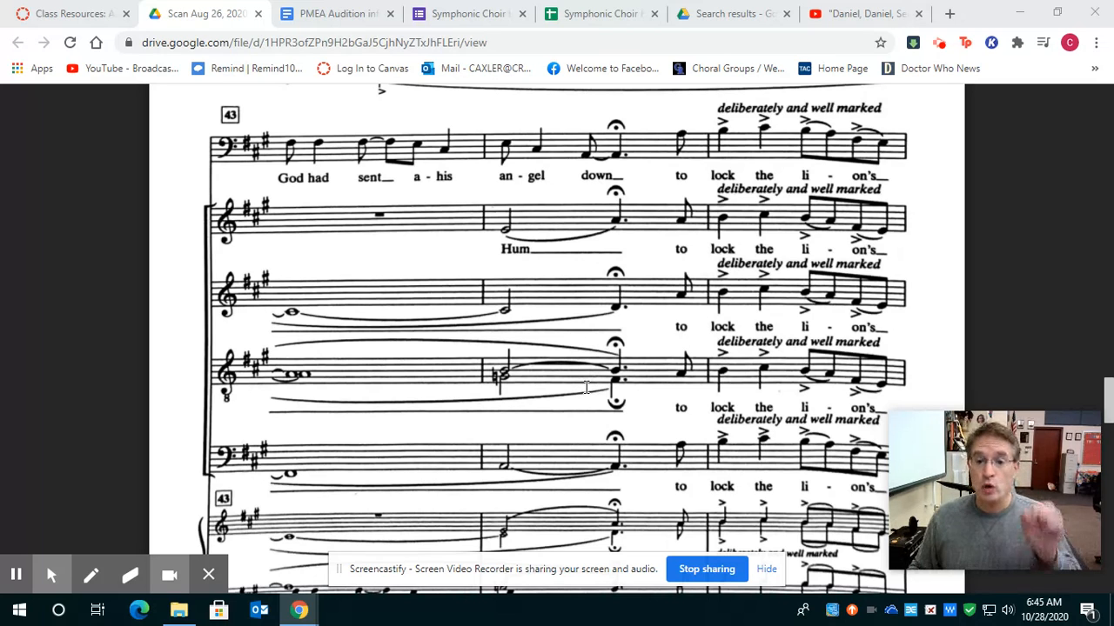
pyautogui.moveTo(586, 383)
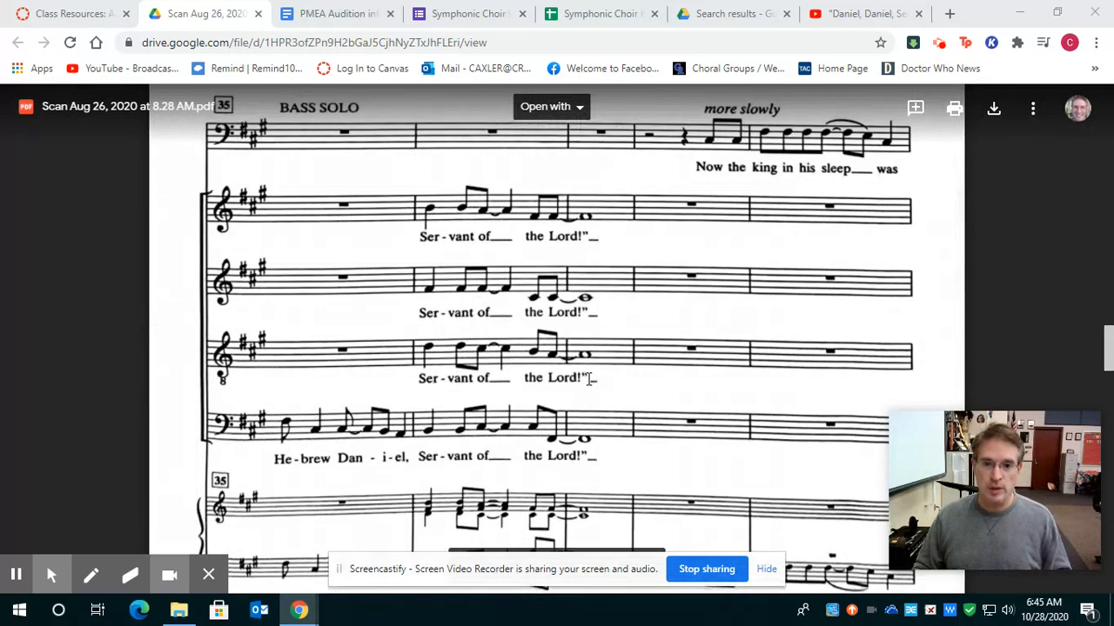
pyautogui.scroll(-3)
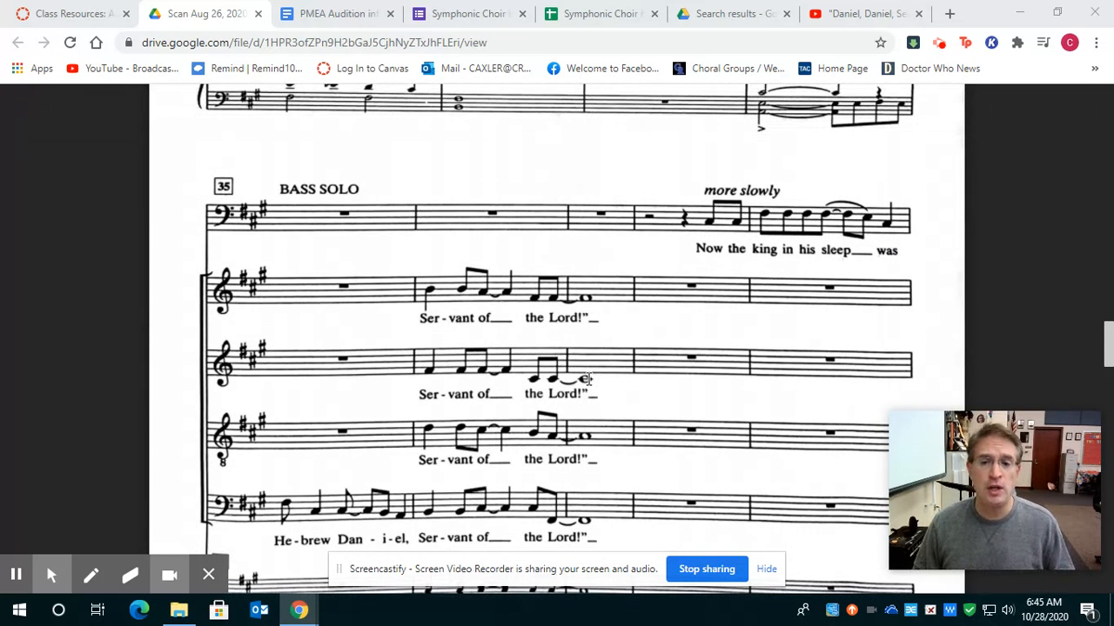
pyautogui.scroll(-3)
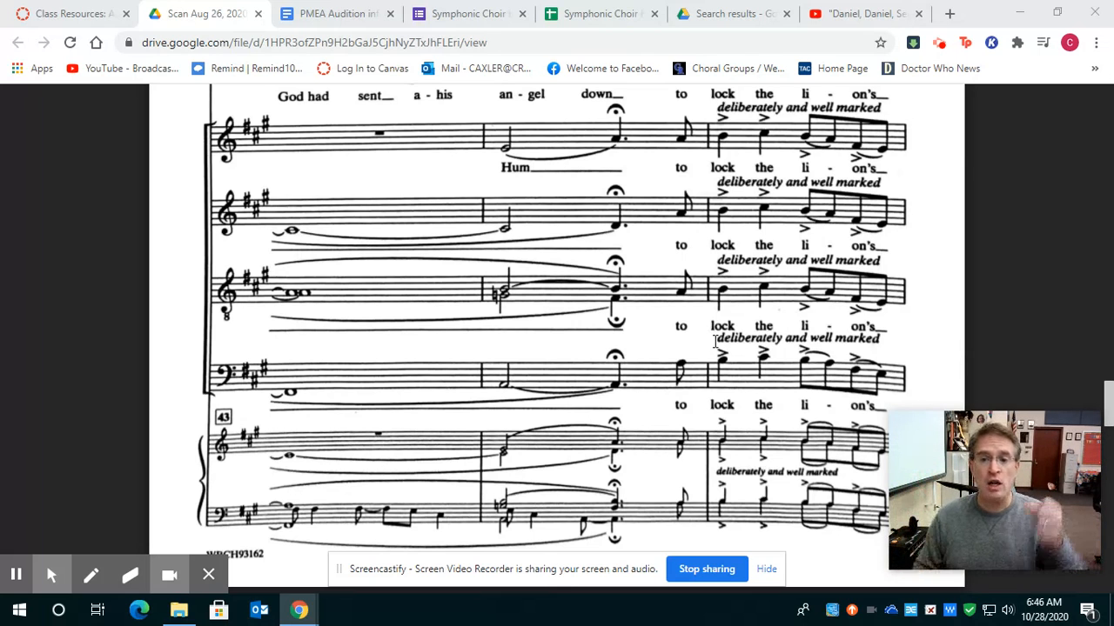
pyautogui.scroll(-3)
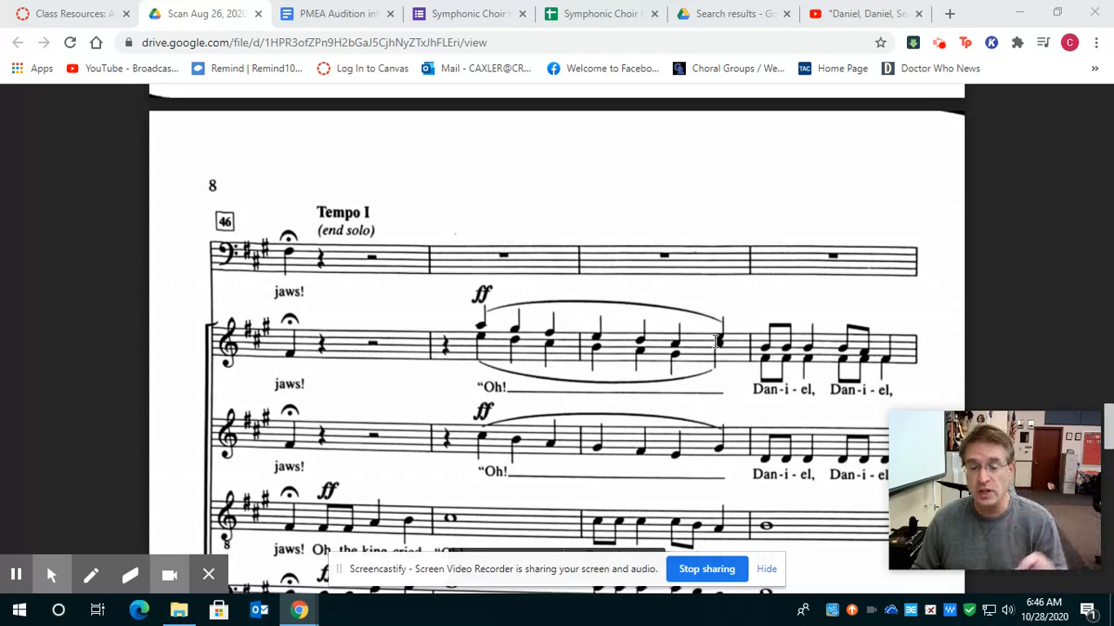
pyautogui.scroll(-3)
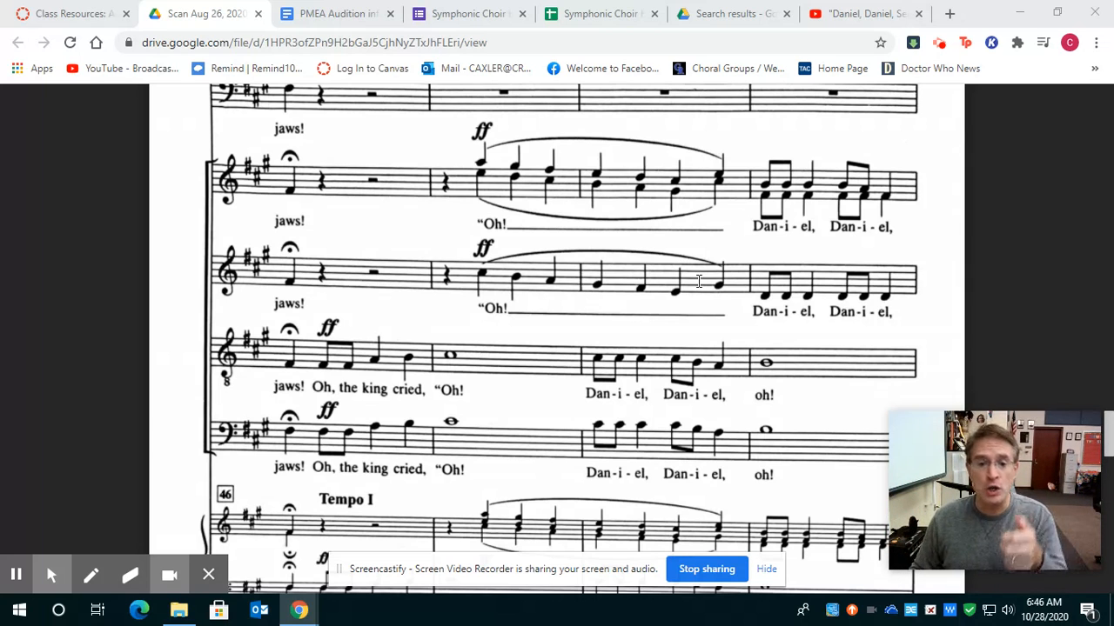
pyautogui.scroll(-3)
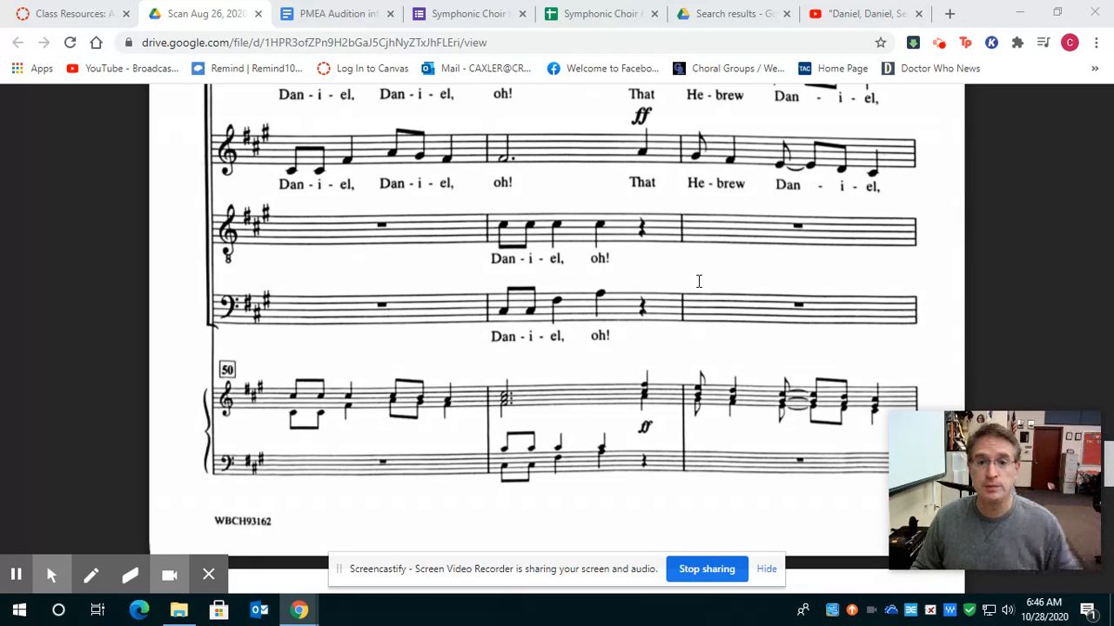
pyautogui.scroll(-3)
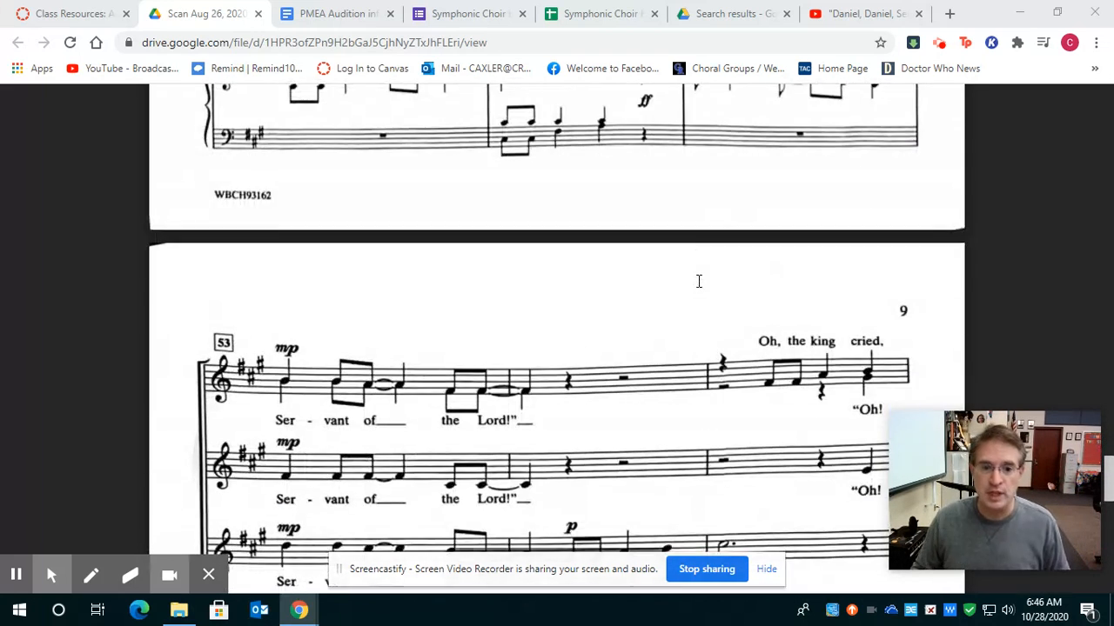
pyautogui.scroll(-3)
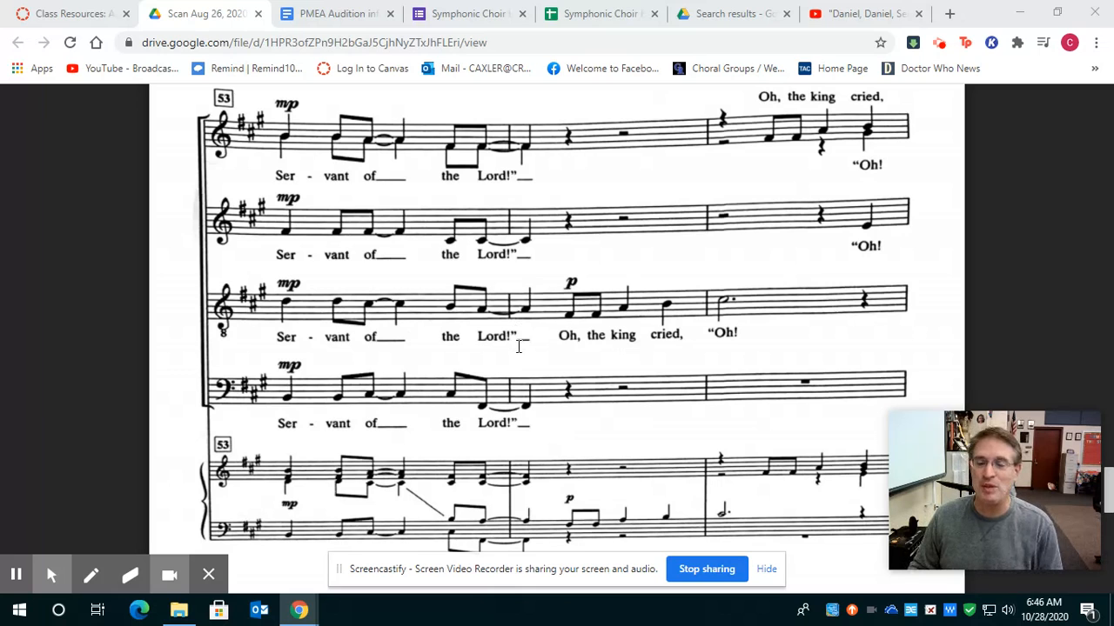
pyautogui.moveTo(515, 358)
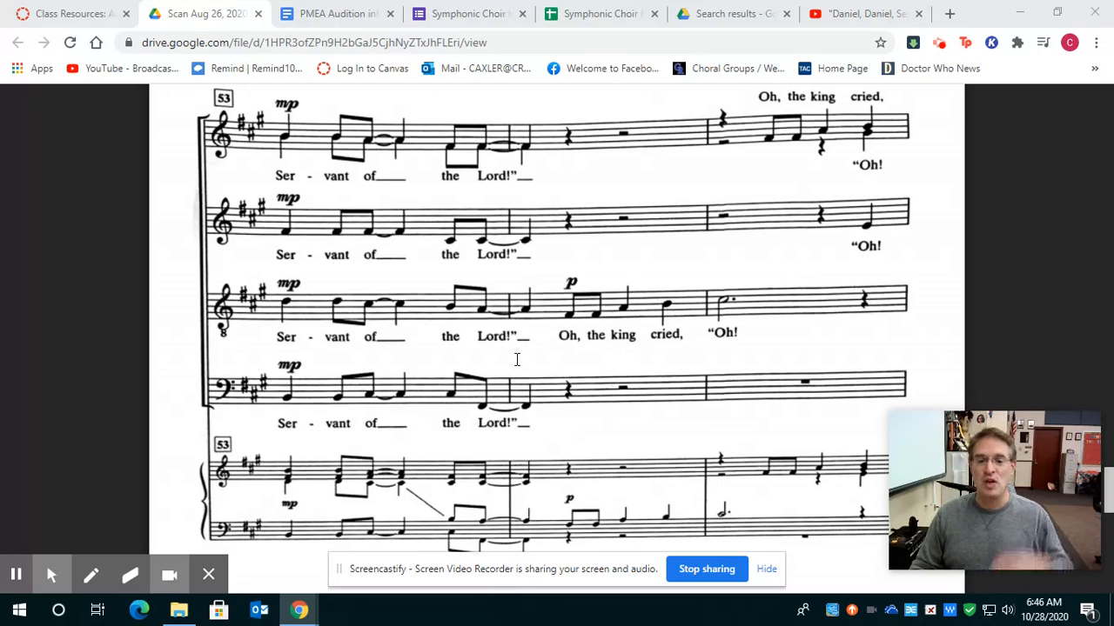
pyautogui.scroll(-3)
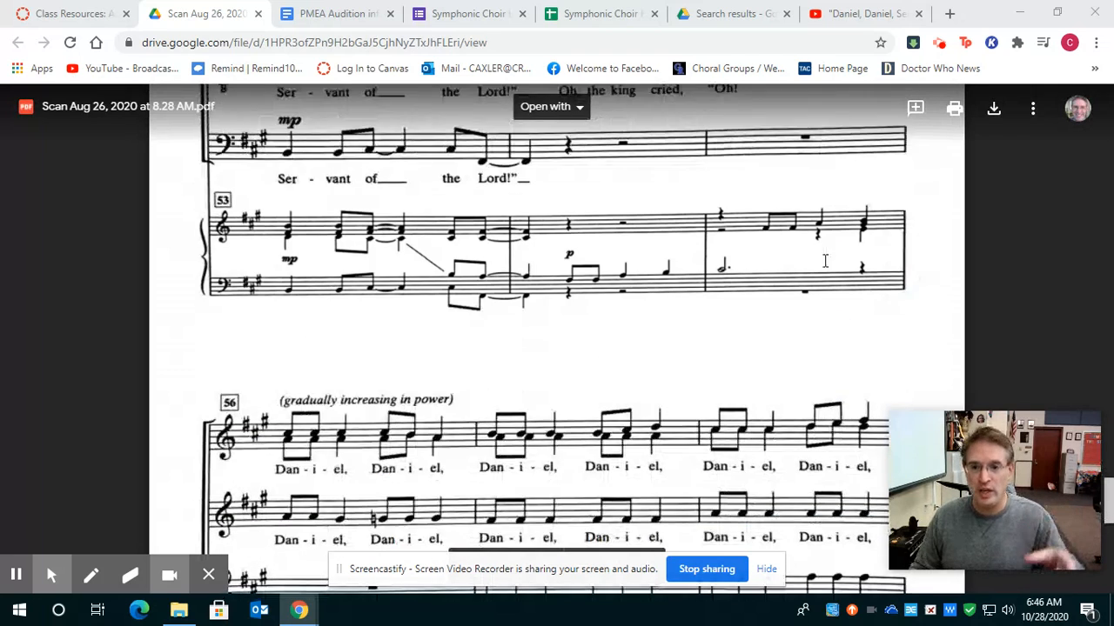
pyautogui.scroll(-3)
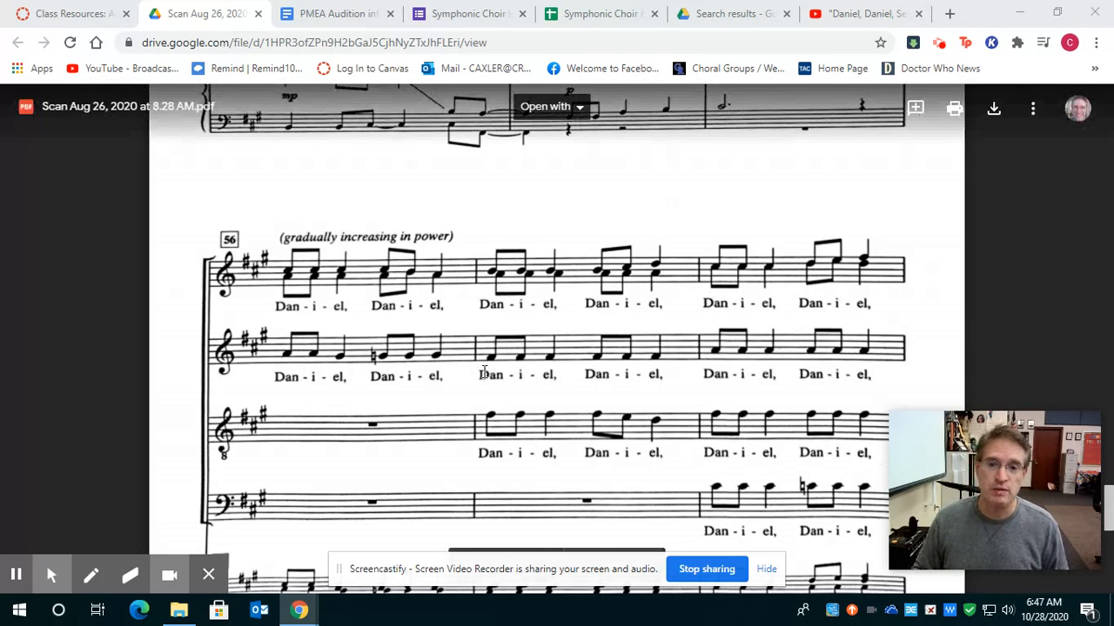
pyautogui.scroll(-3)
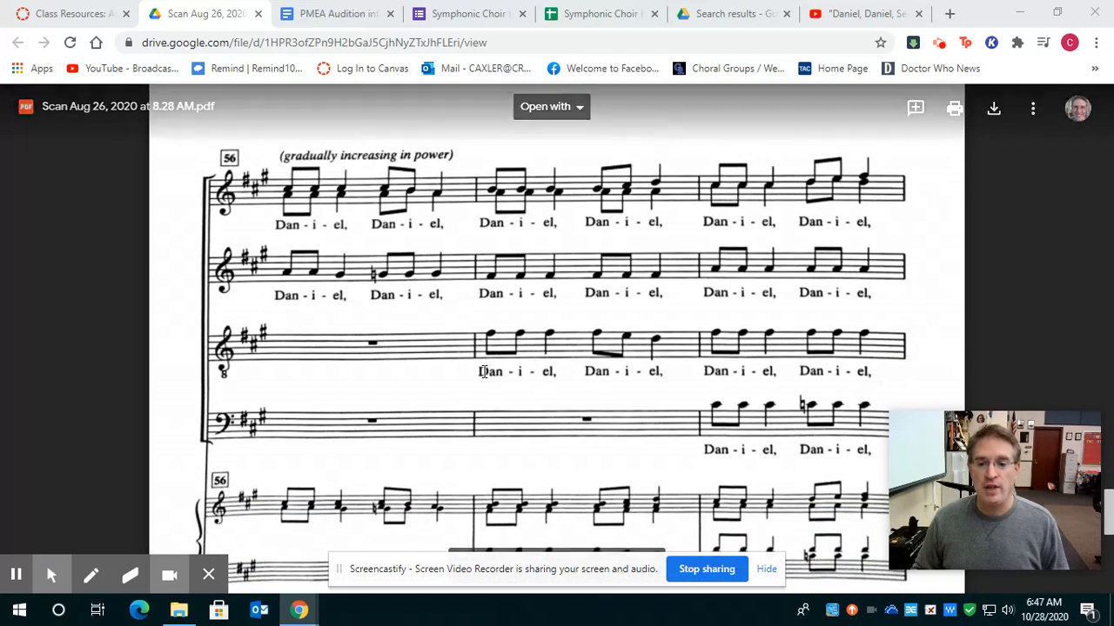
pyautogui.scroll(-3)
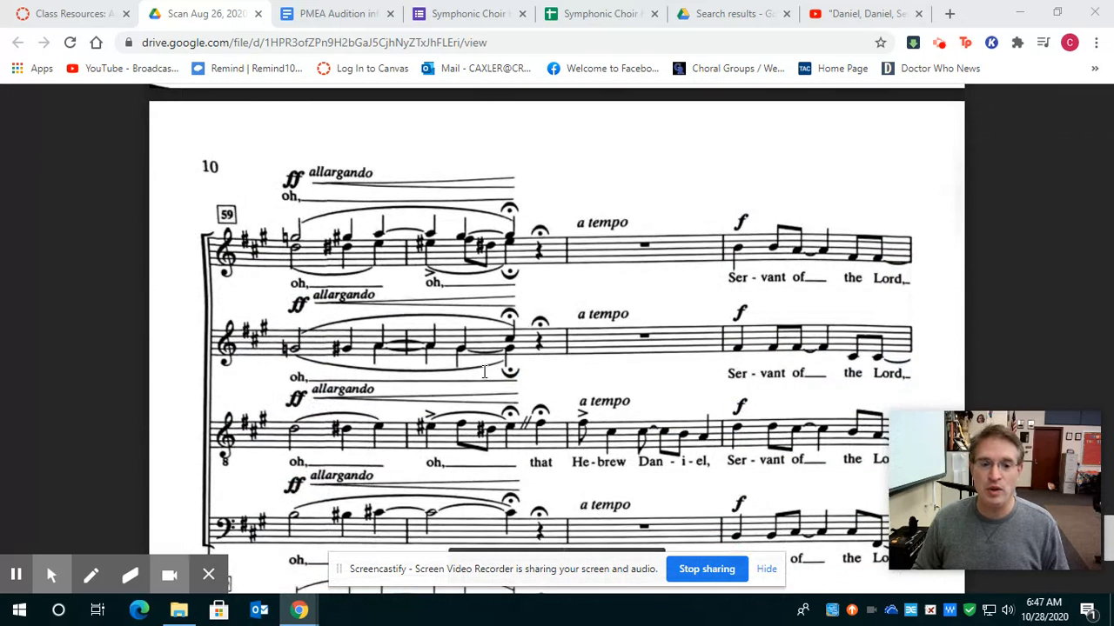
pyautogui.scroll(-3)
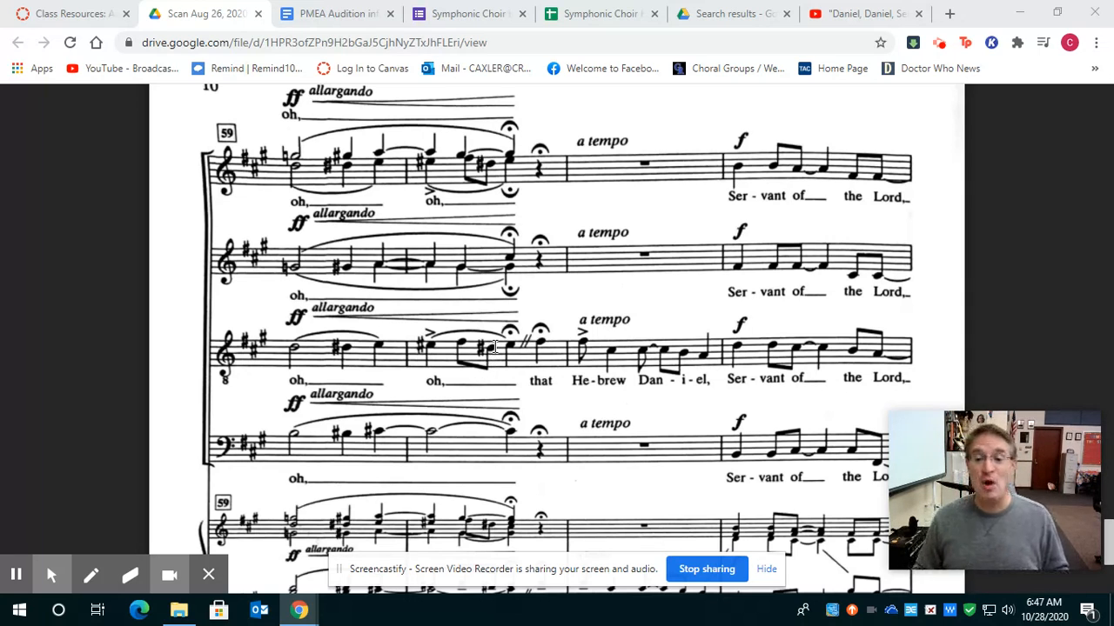
pyautogui.moveTo(496, 327)
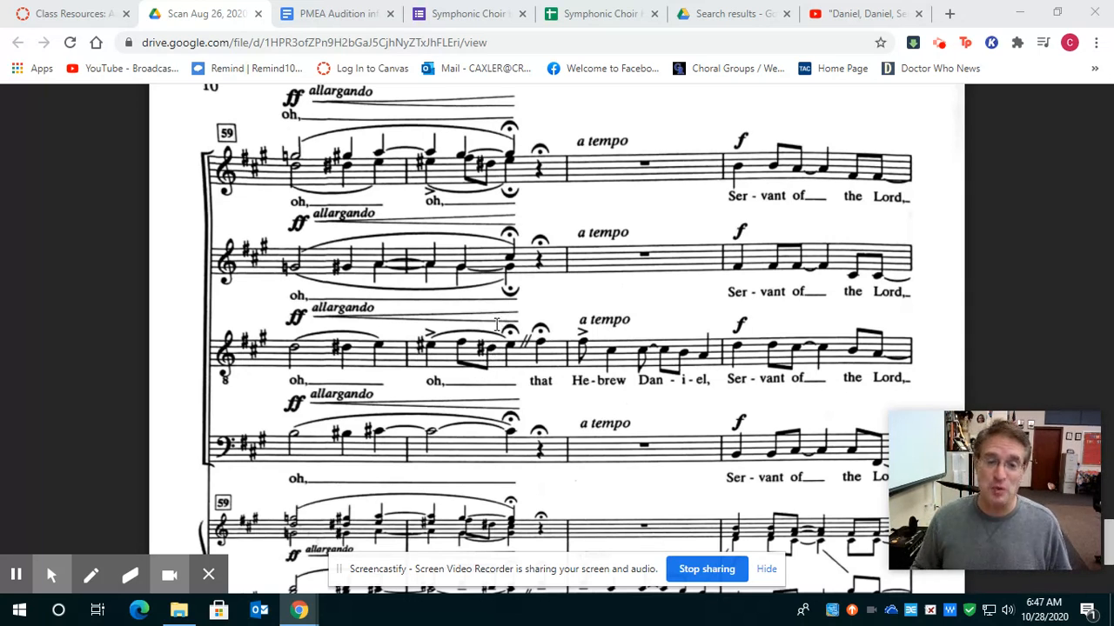
pyautogui.moveTo(508, 384)
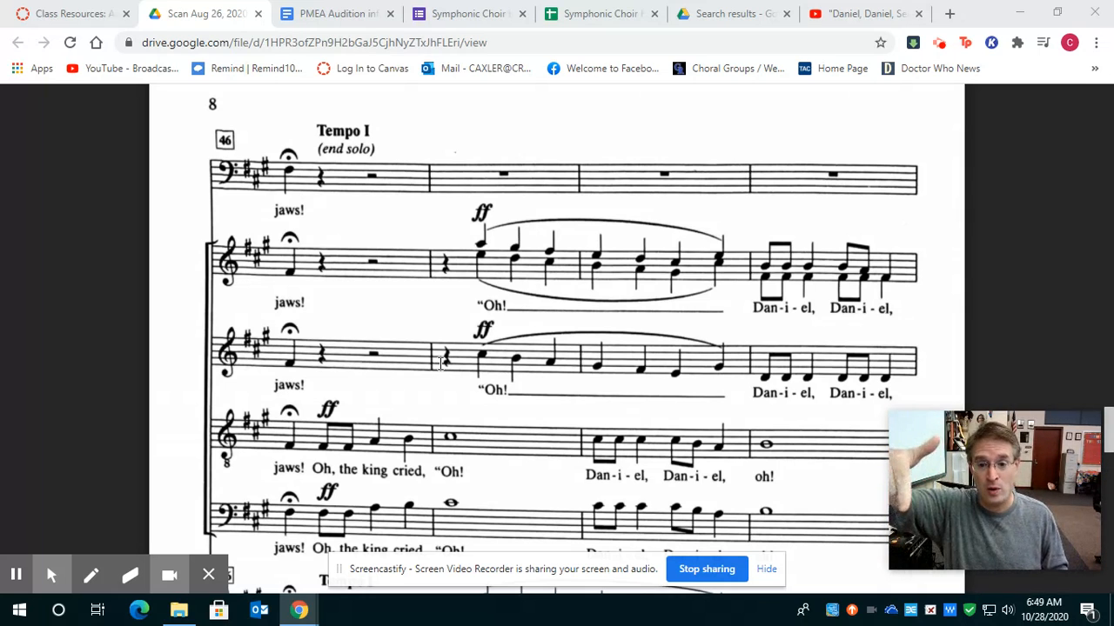
pyautogui.scroll(-3)
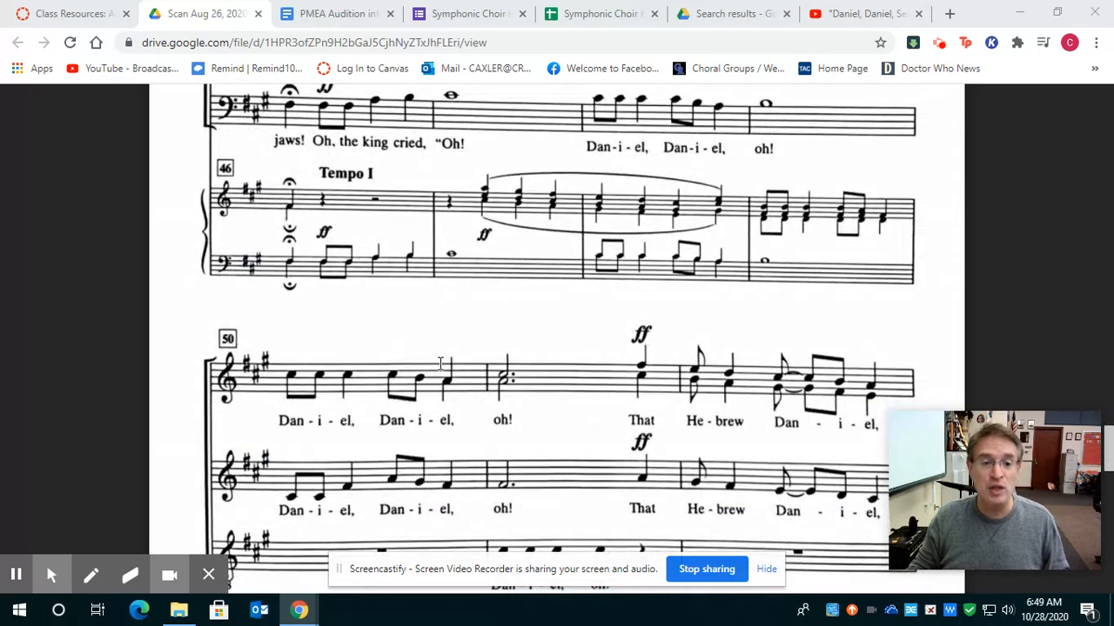
pyautogui.scroll(-3)
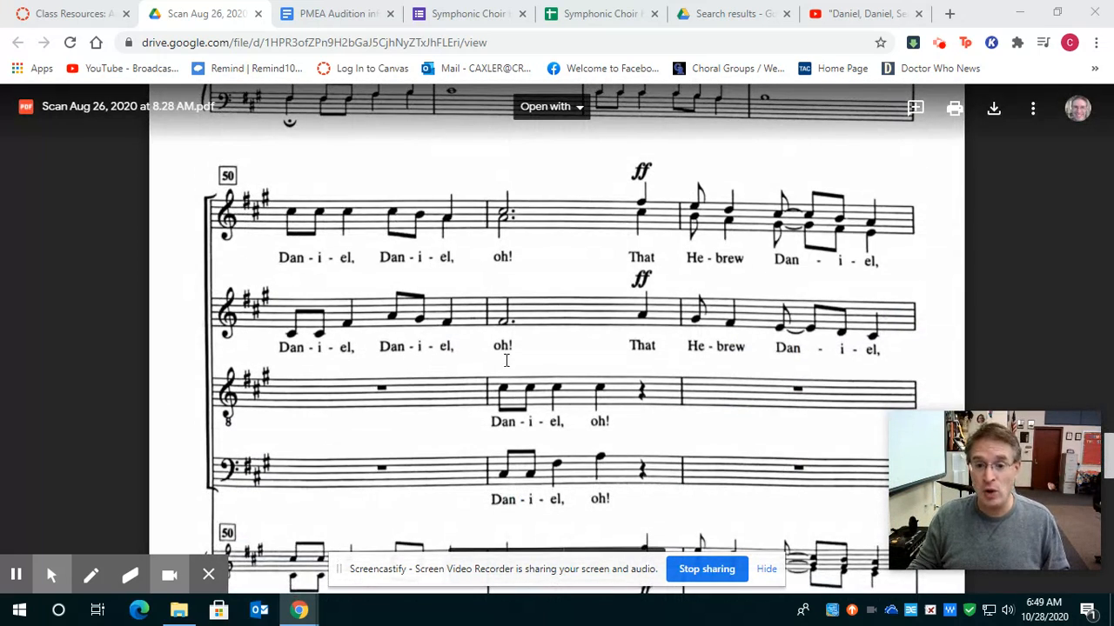
pyautogui.scroll(-3)
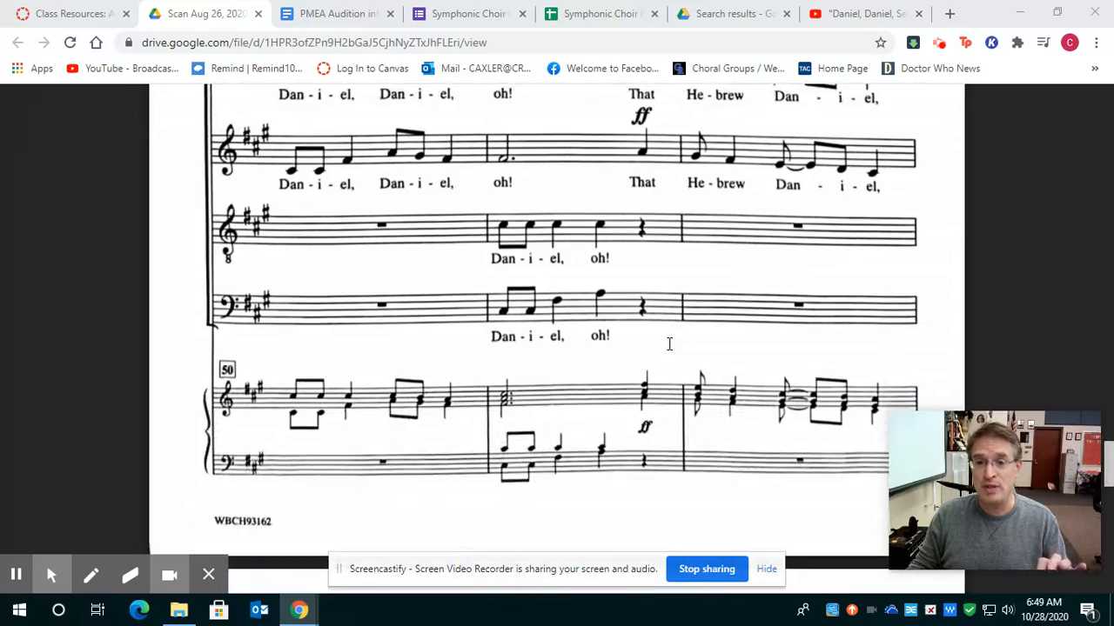
pyautogui.scroll(-3)
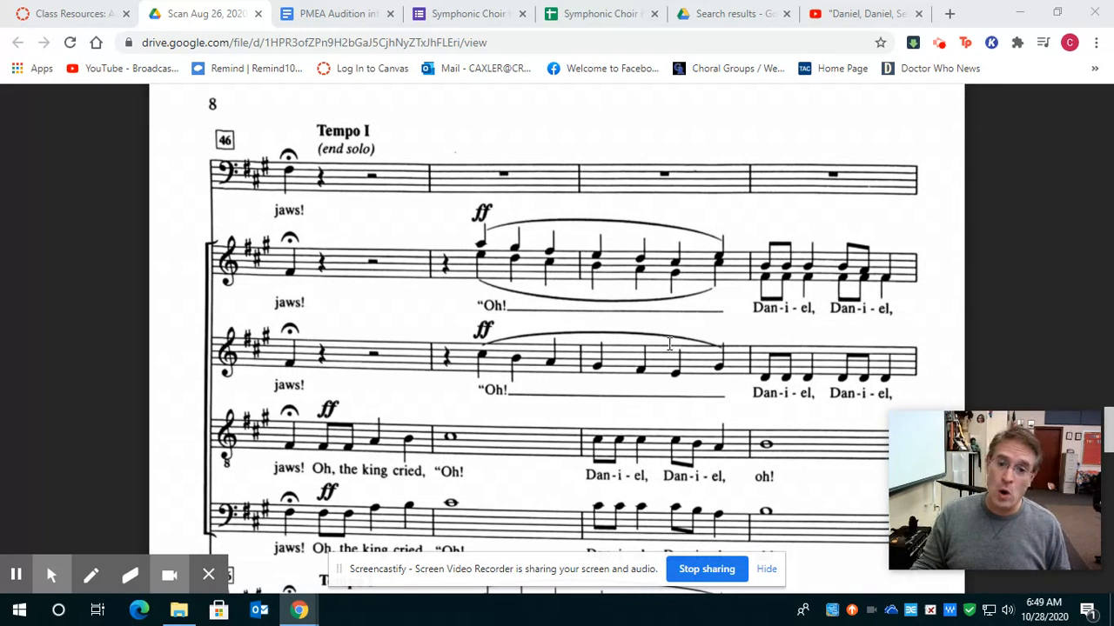
pyautogui.scroll(-3)
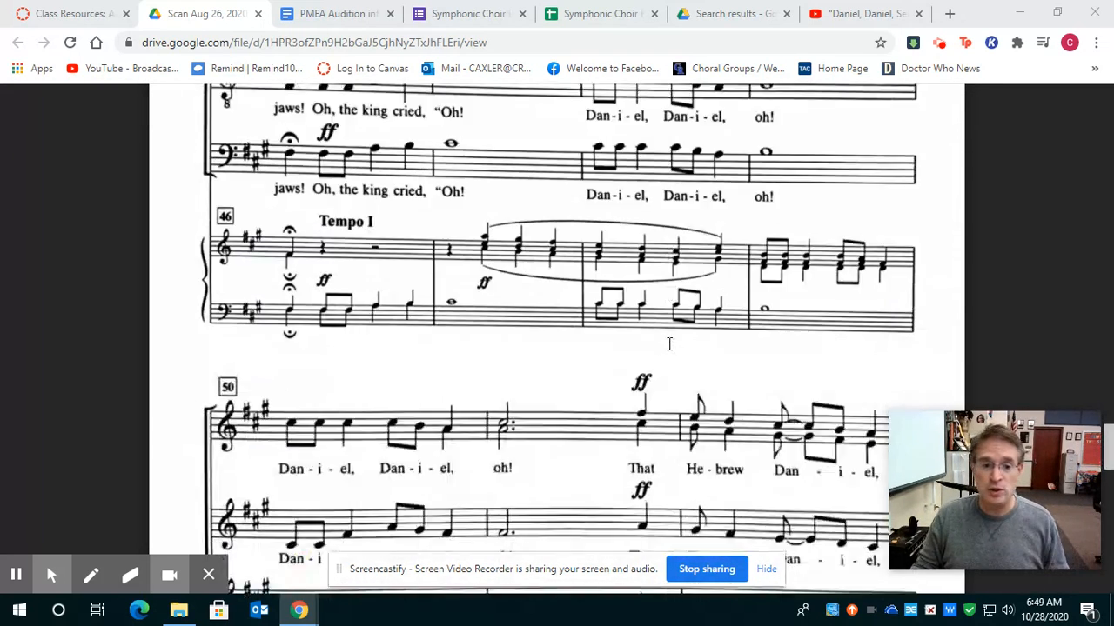
pyautogui.scroll(-3)
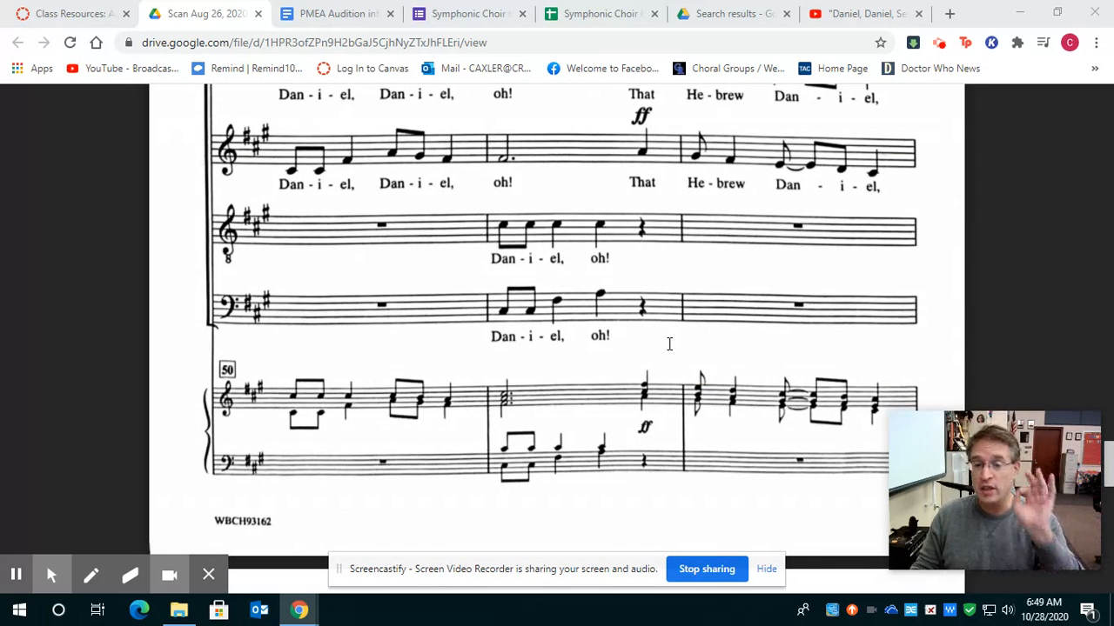
pyautogui.scroll(-3)
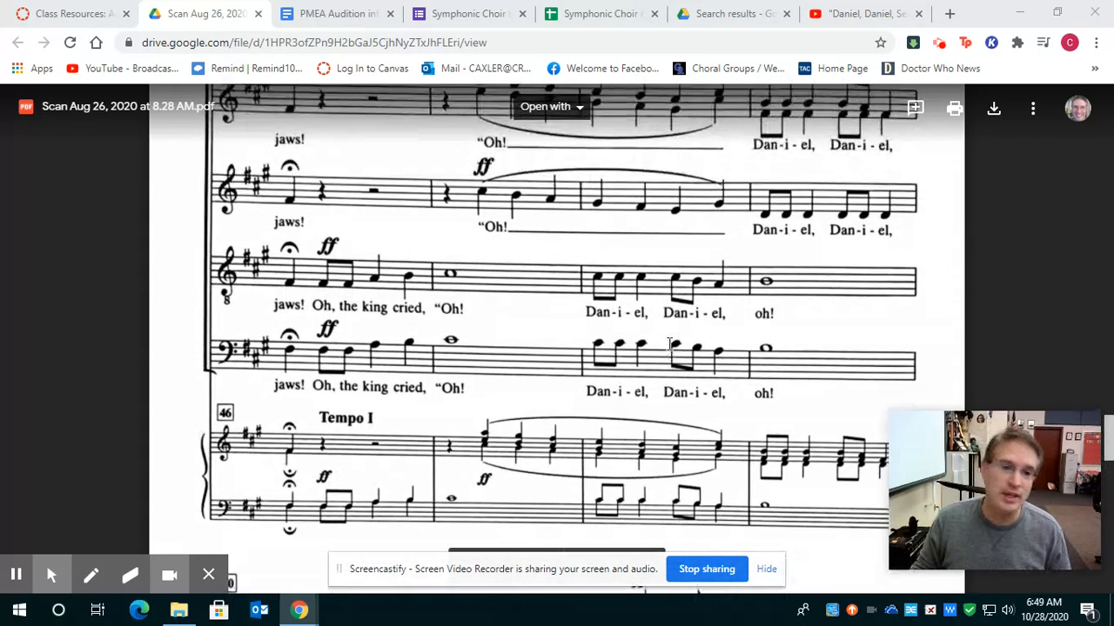
pyautogui.scroll(-3)
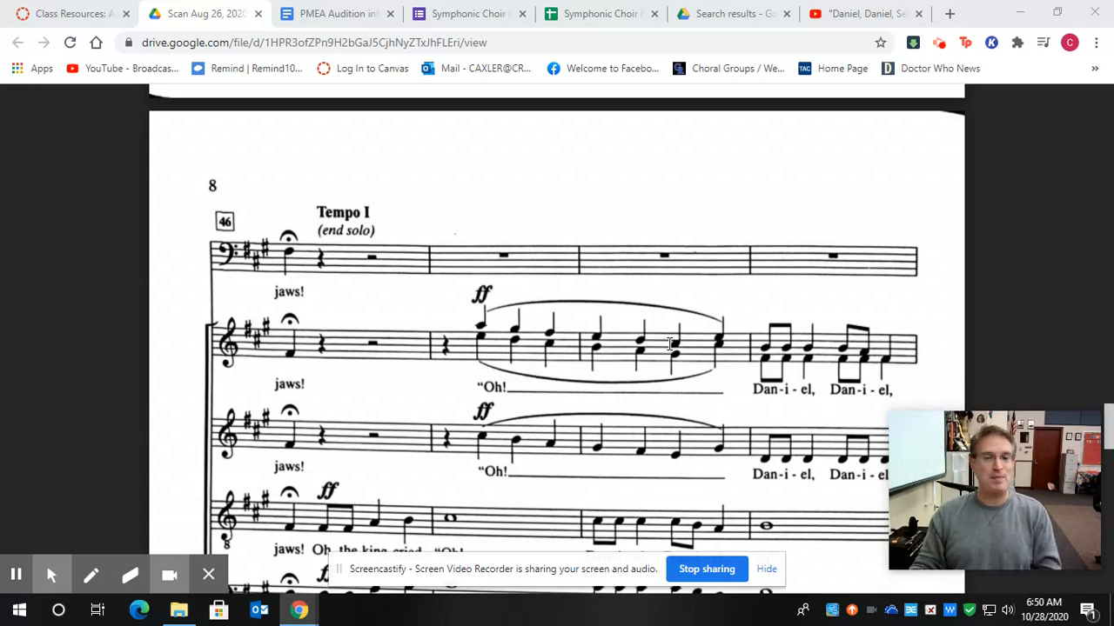
pyautogui.moveTo(682, 304)
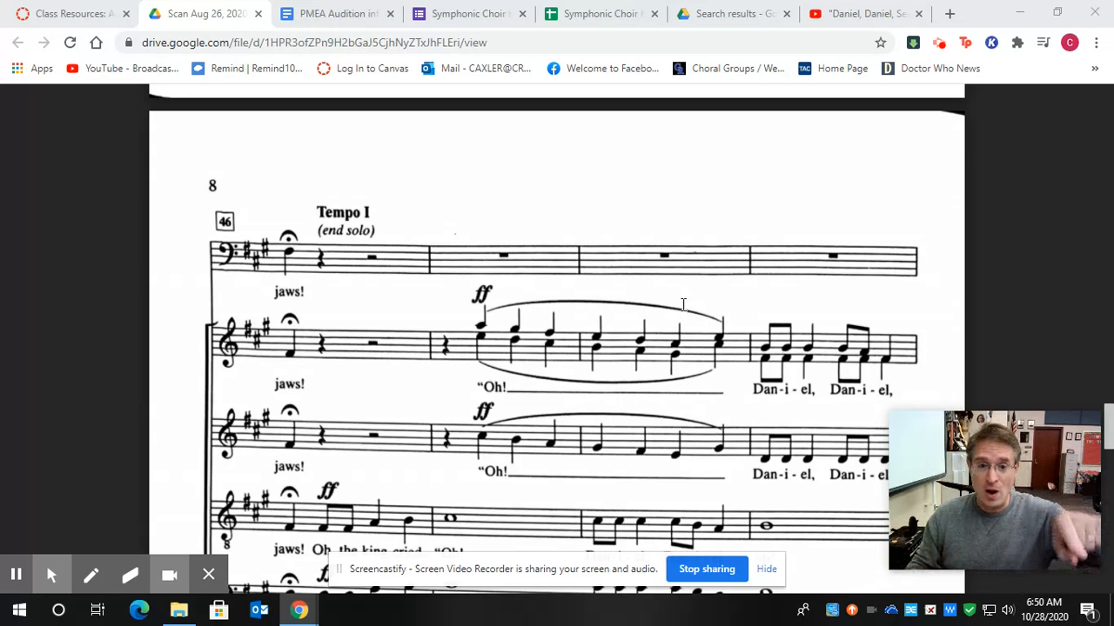
pyautogui.scroll(-3)
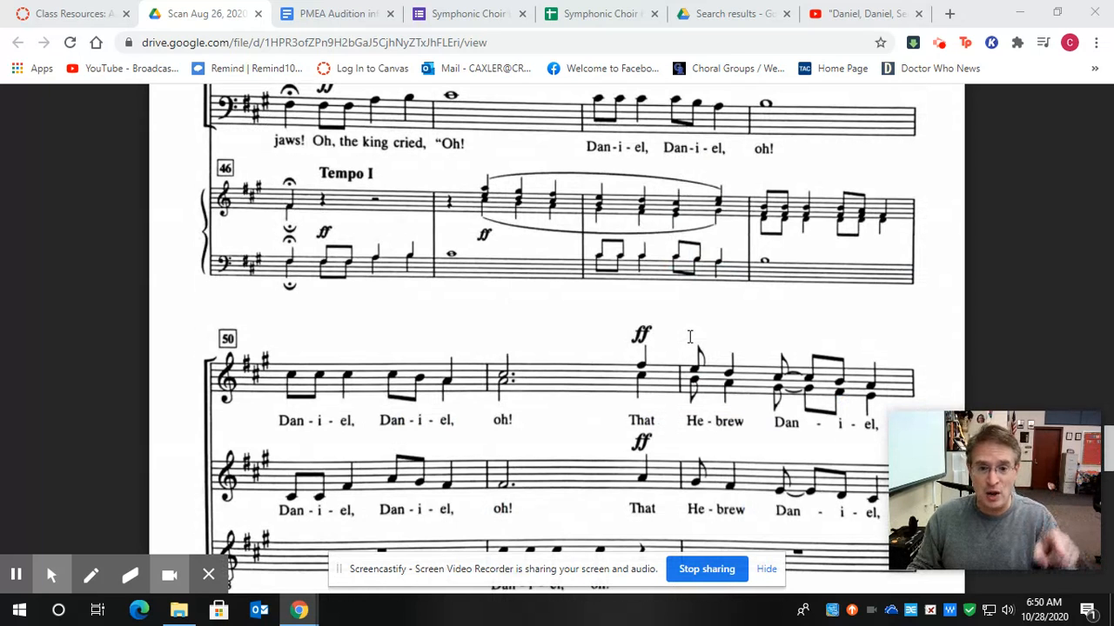
pyautogui.scroll(-3)
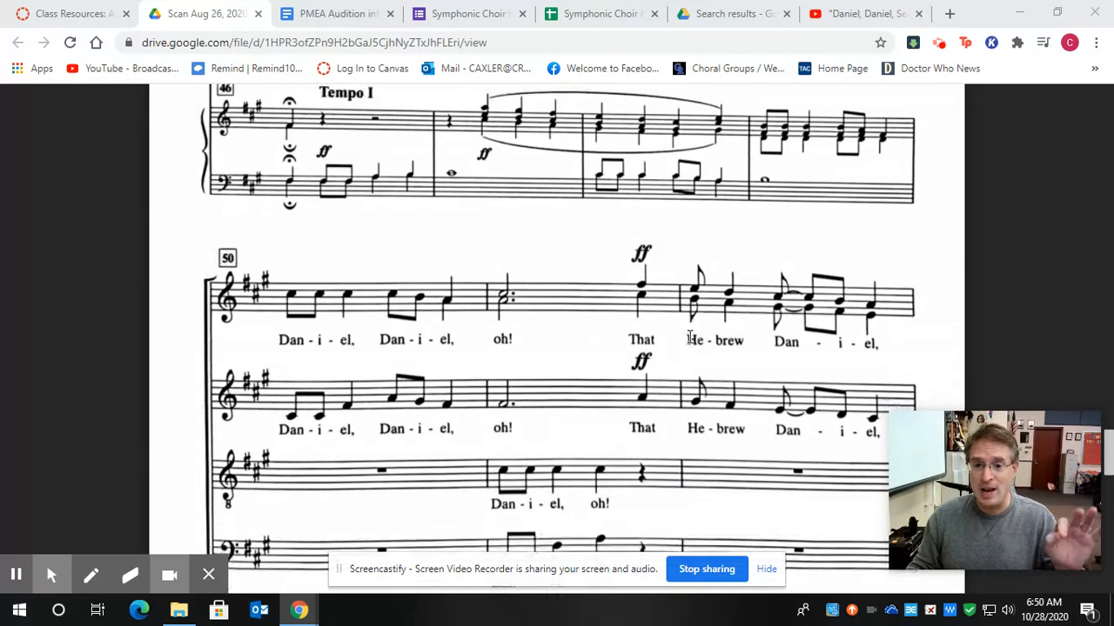
pyautogui.scroll(-3)
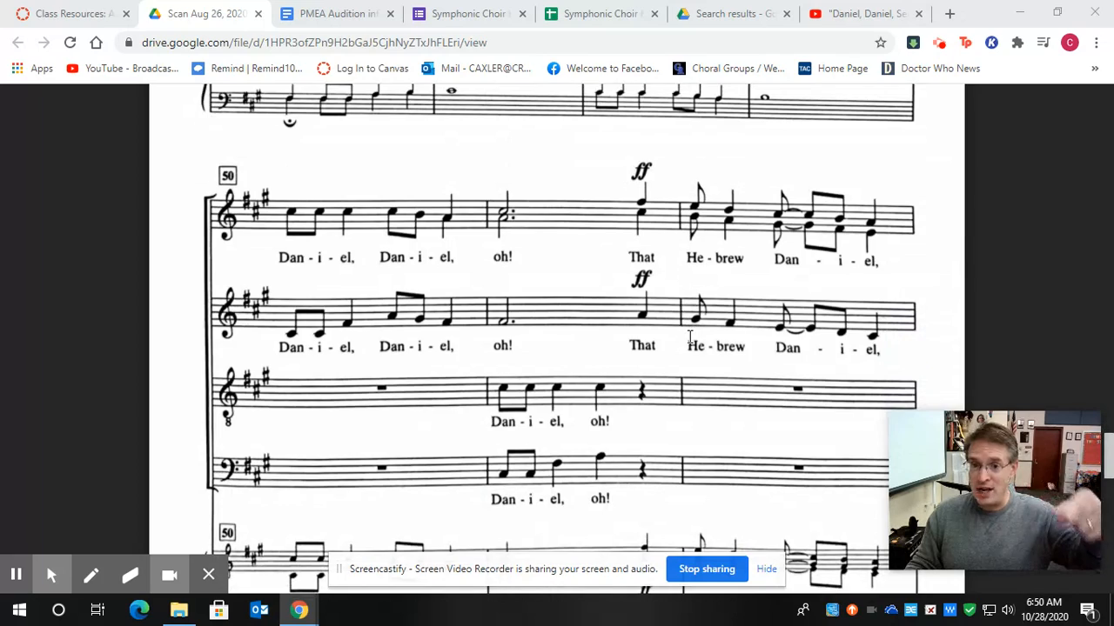
pyautogui.scroll(-3)
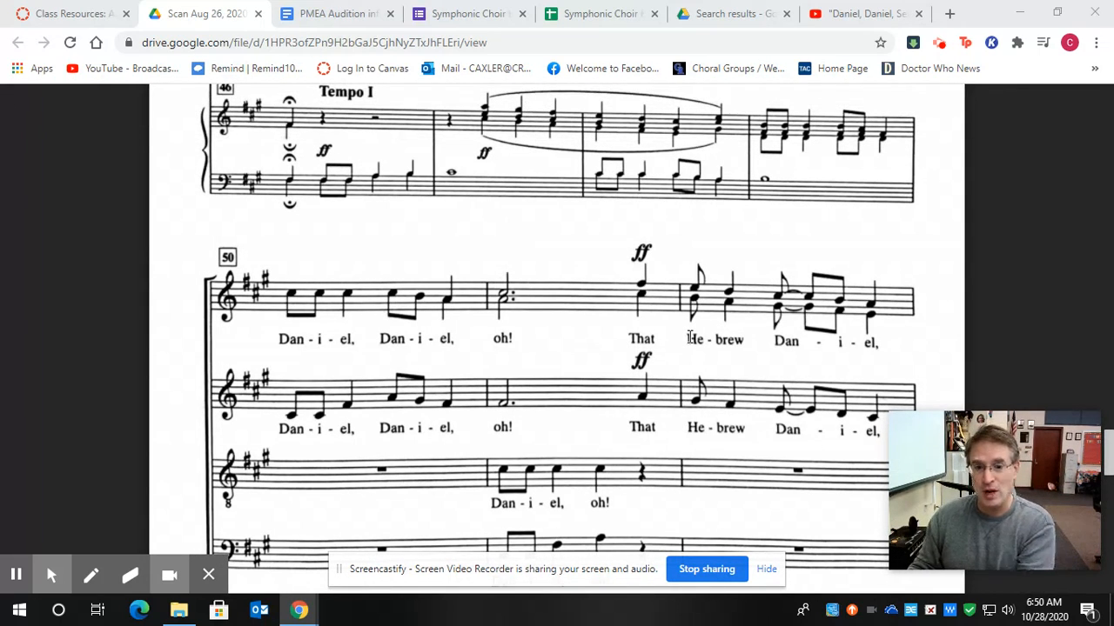
pyautogui.scroll(-3)
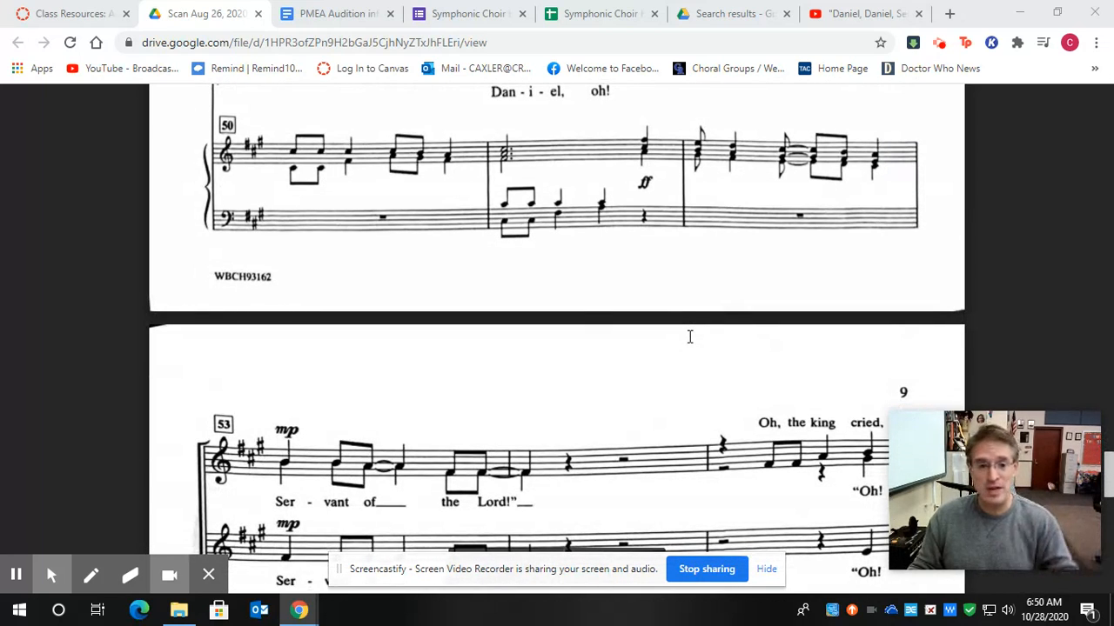
pyautogui.scroll(-3)
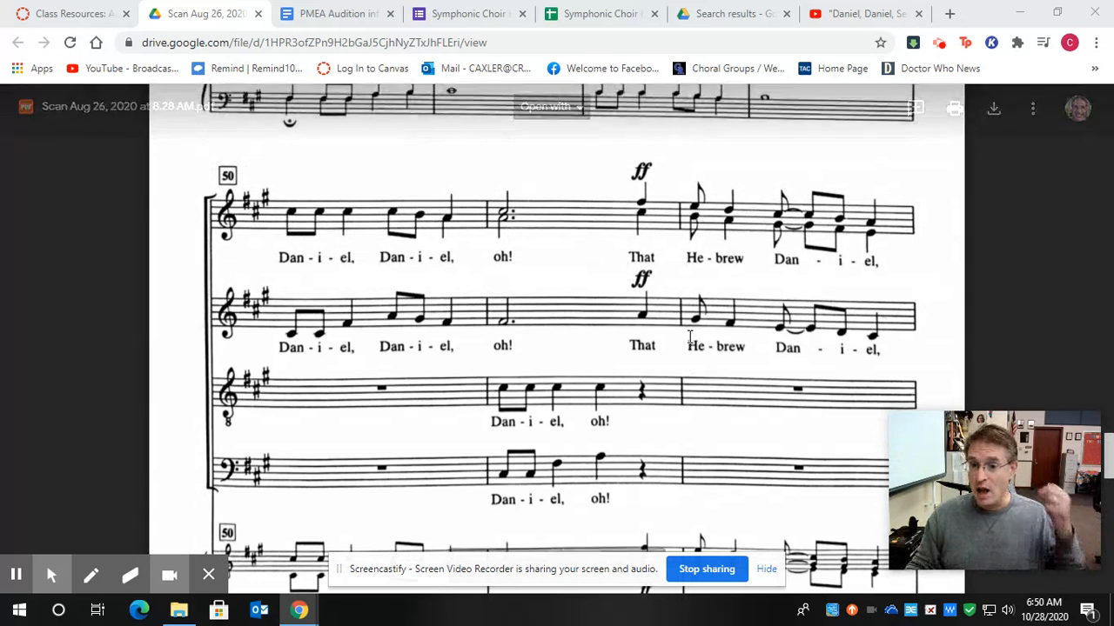
pyautogui.scroll(-3)
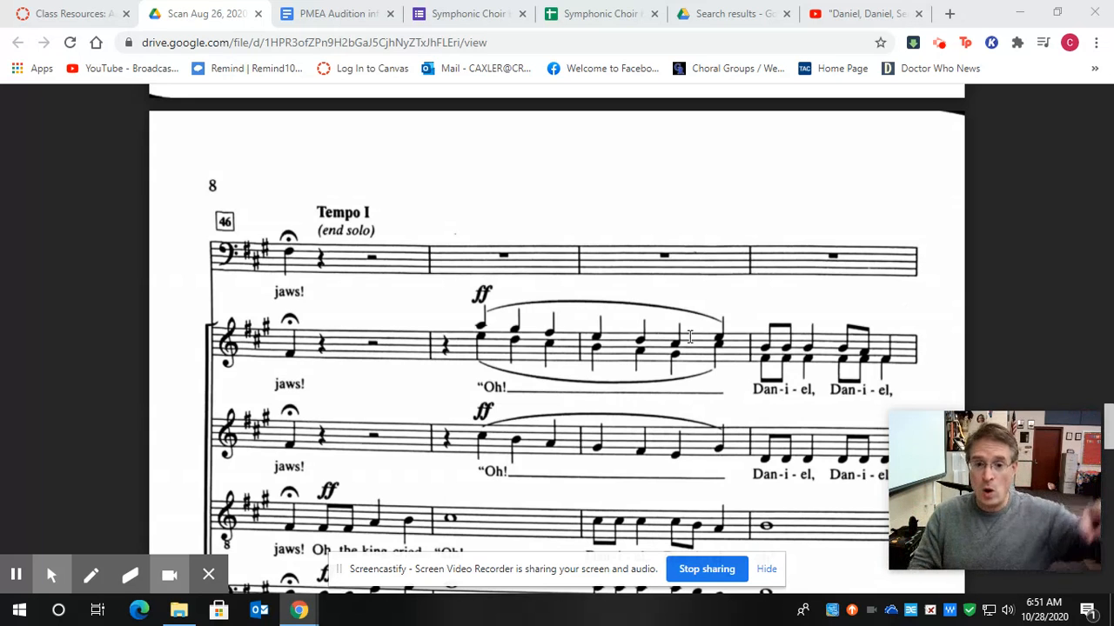
pyautogui.scroll(-3)
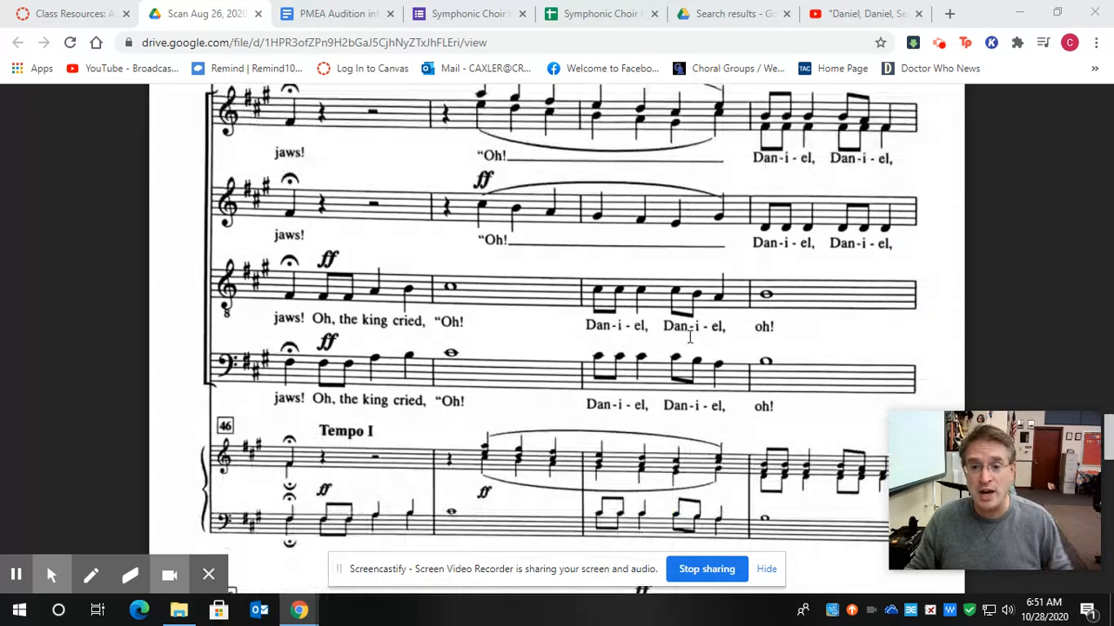
pyautogui.scroll(-3)
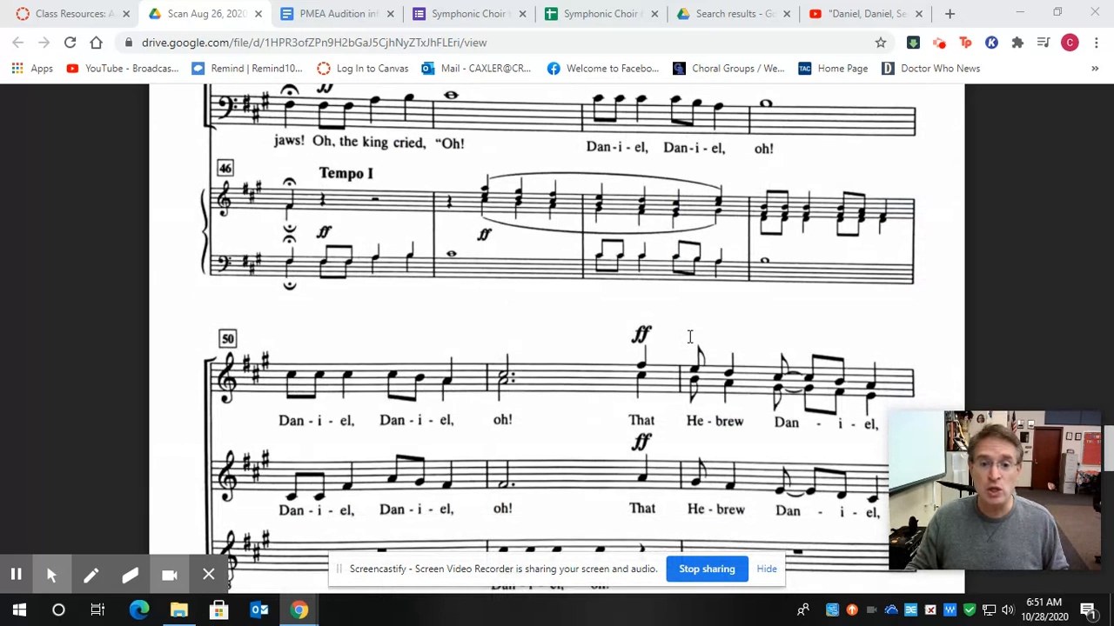
pyautogui.scroll(-3)
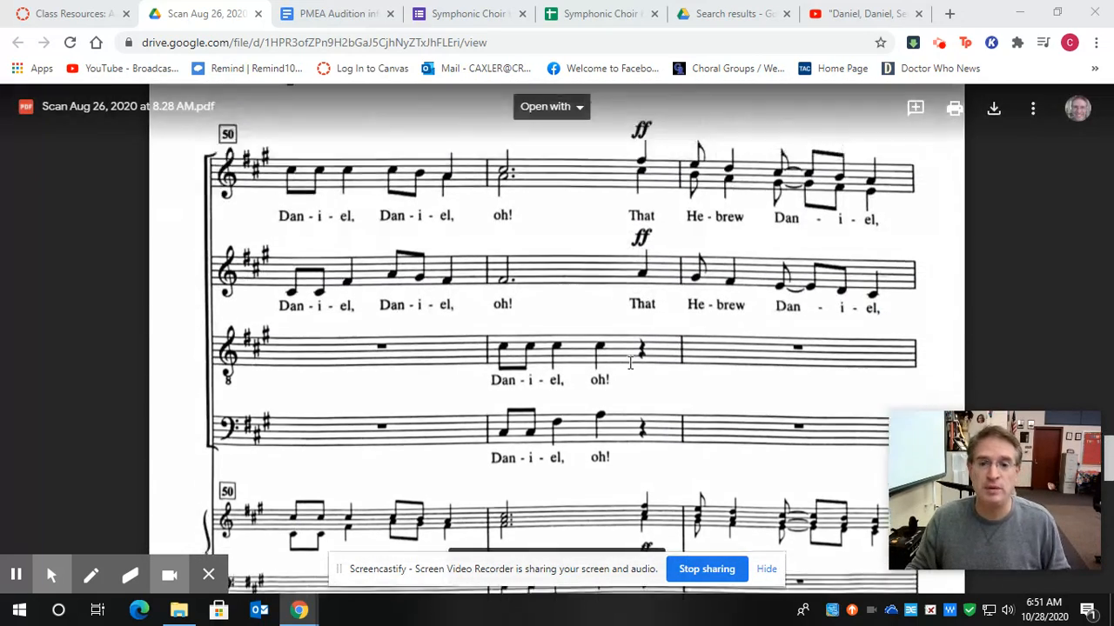
pyautogui.scroll(-3)
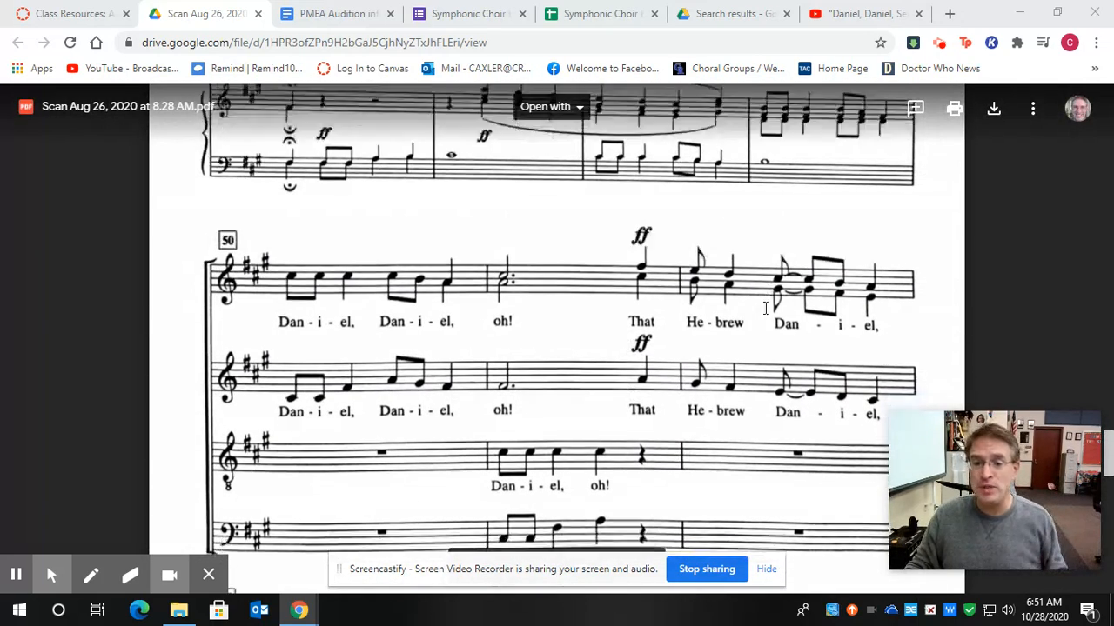
pyautogui.scroll(-3)
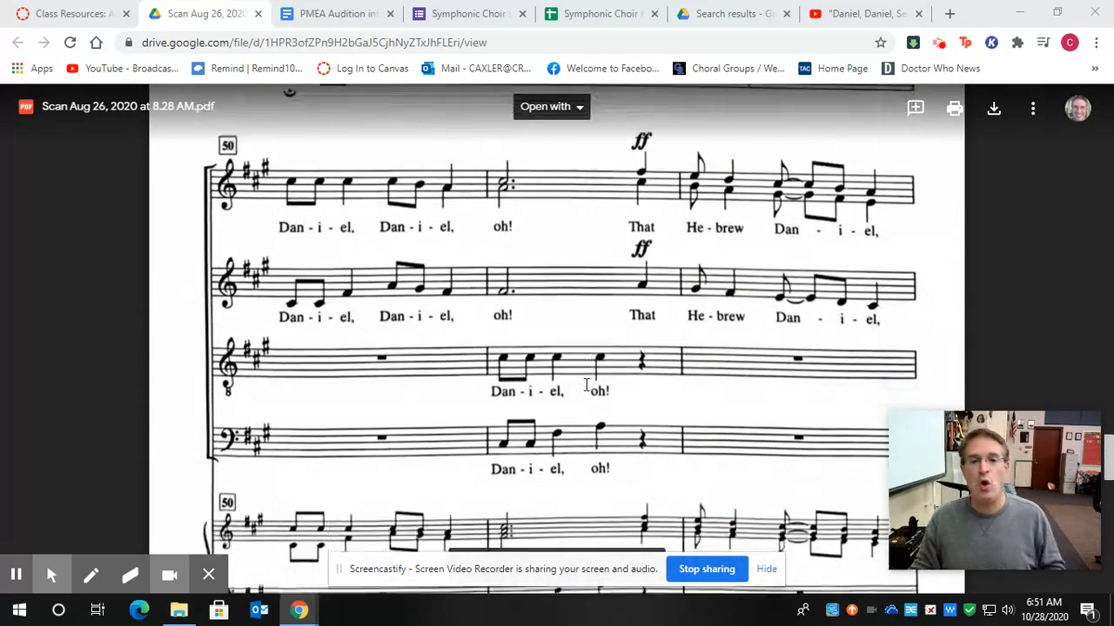
pyautogui.scroll(-3)
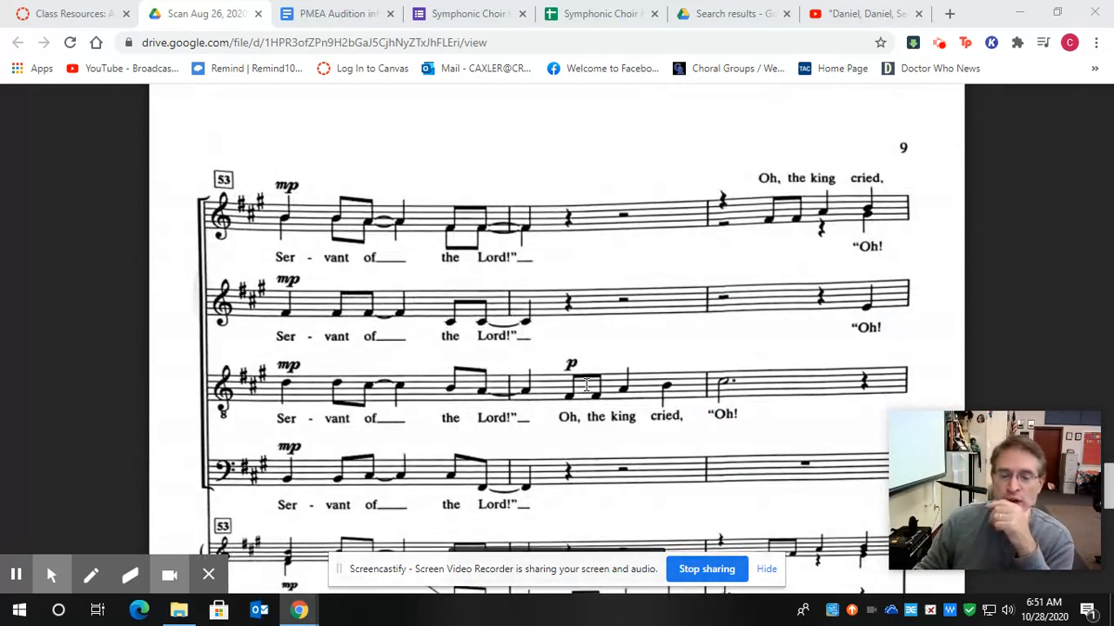
pyautogui.scroll(-3)
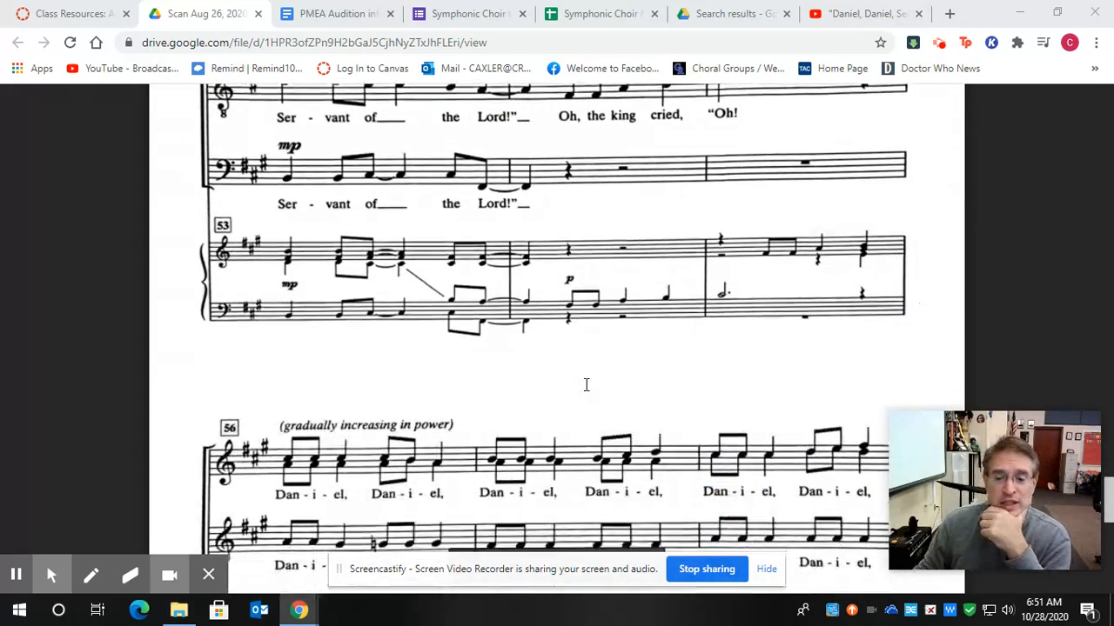
pyautogui.scroll(-3)
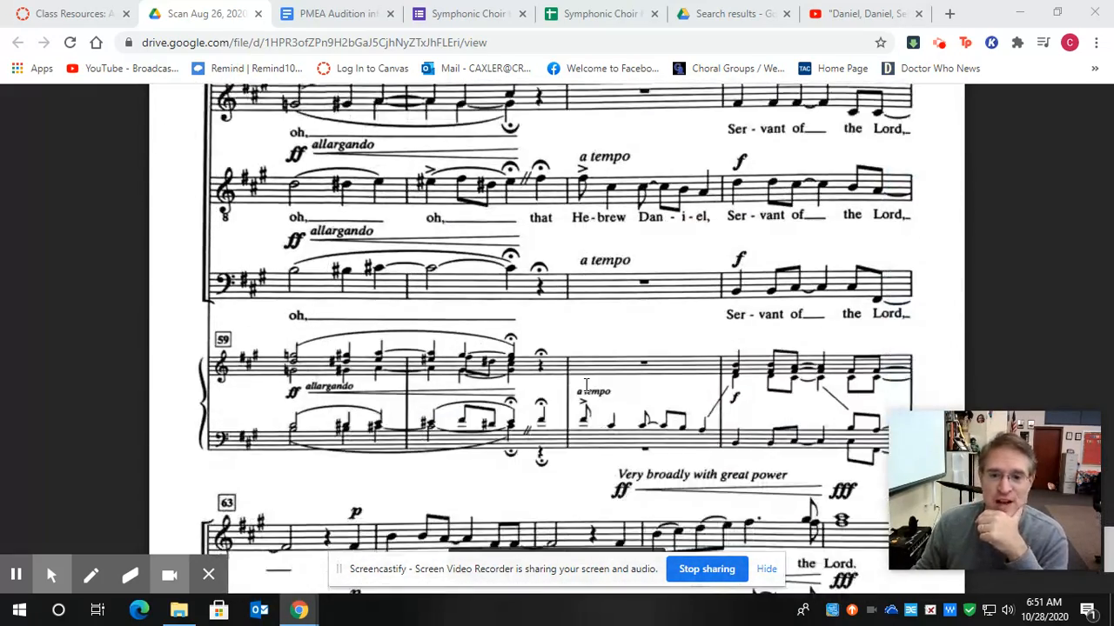
pyautogui.scroll(-3)
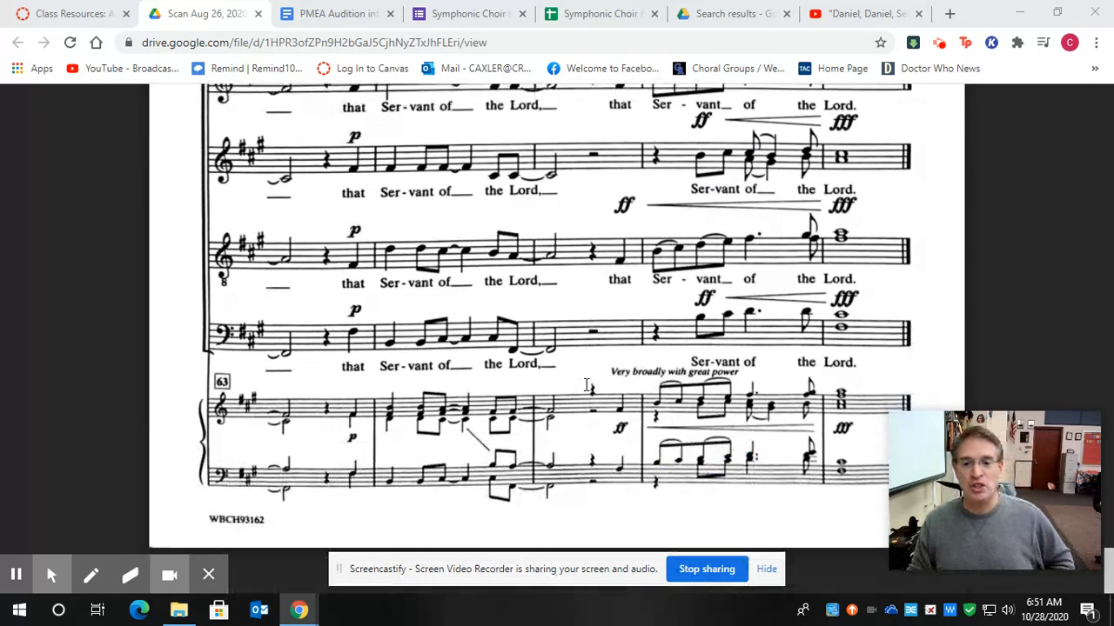
pyautogui.scroll(-3)
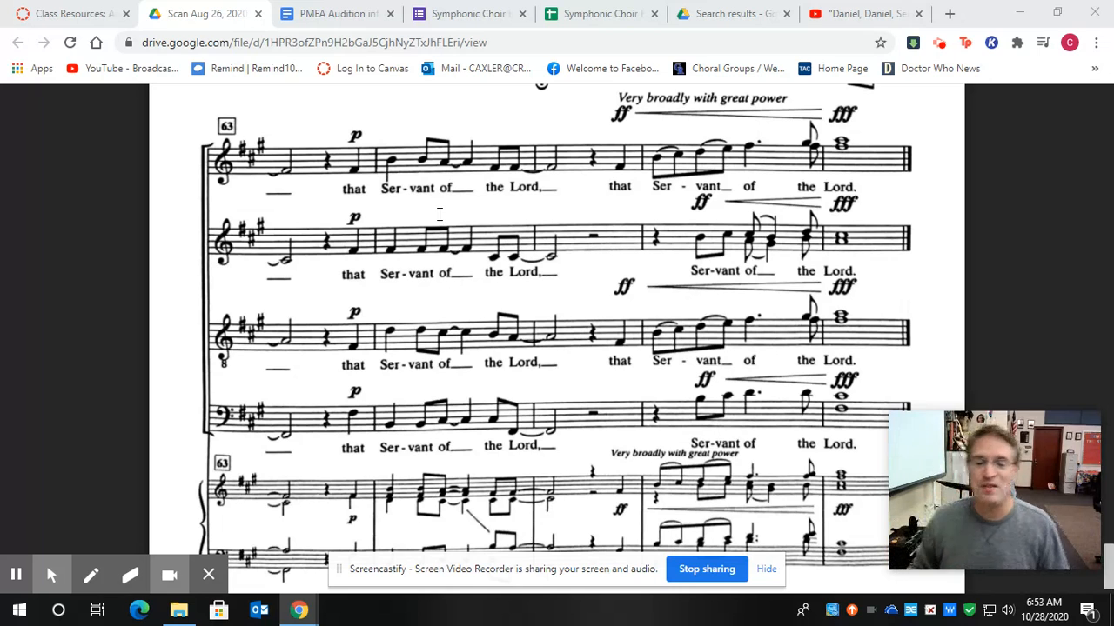
pyautogui.moveTo(416, 246)
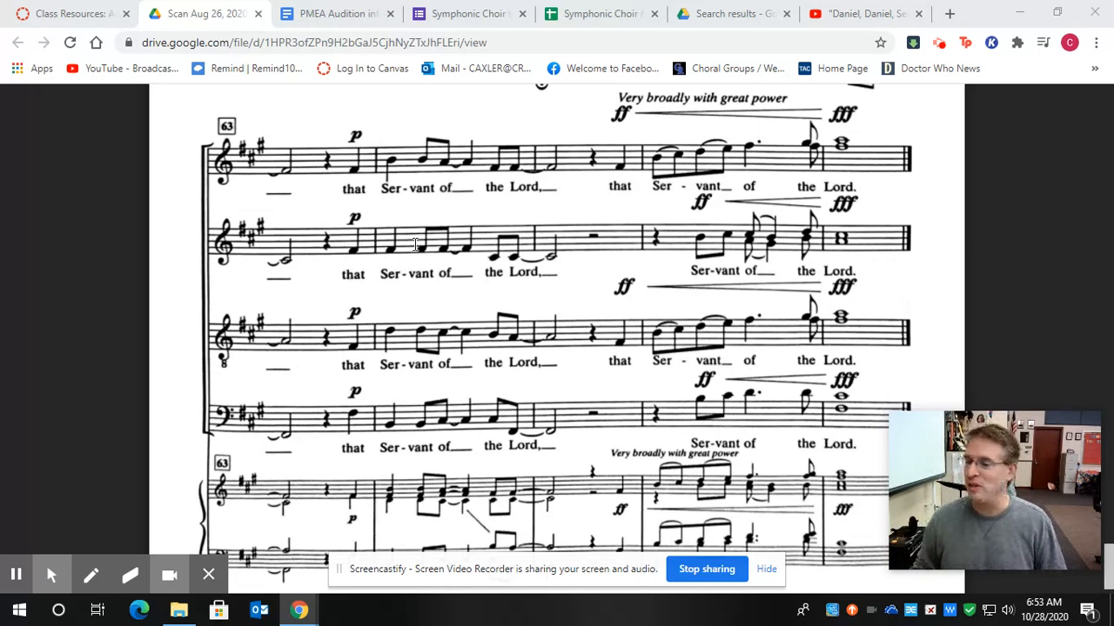
pyautogui.scroll(-3)
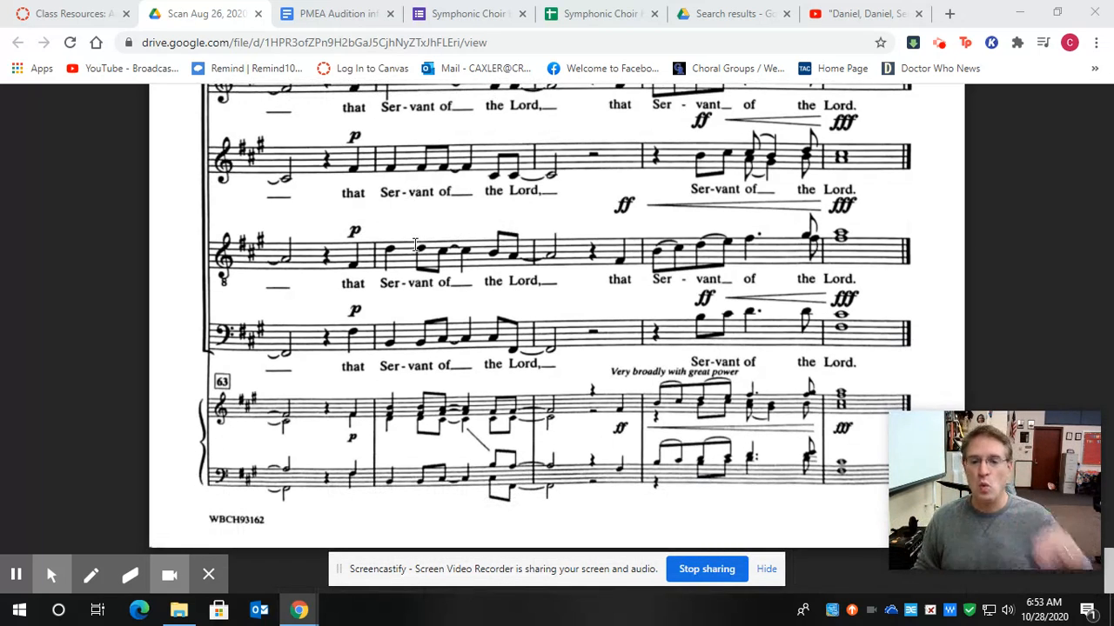